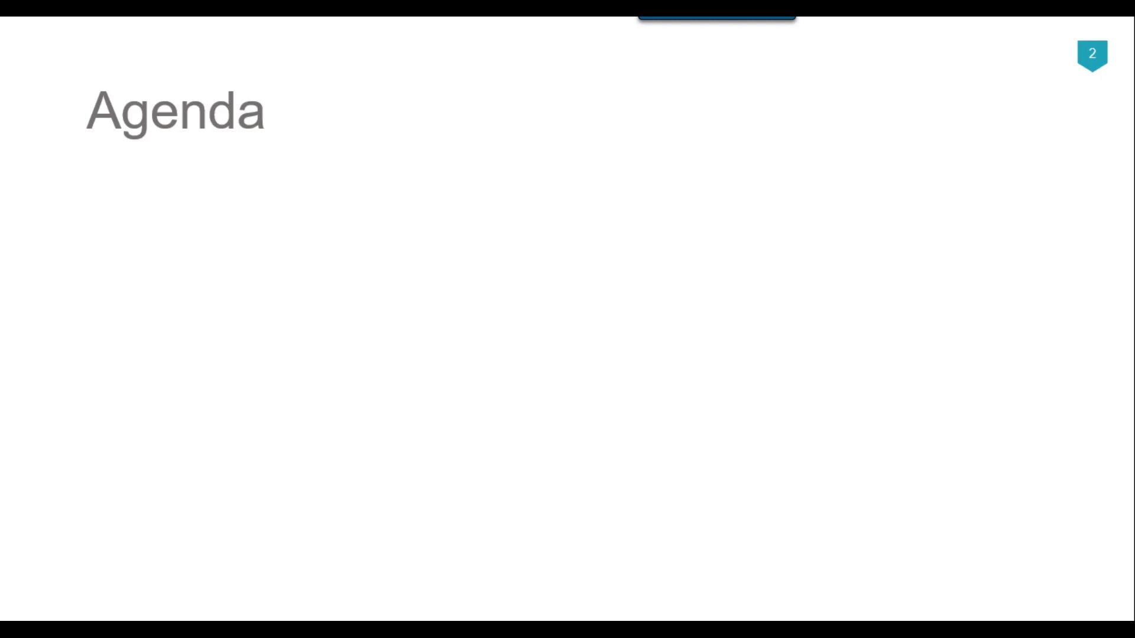
Expand dbo.Customer under School > Tables to show its columns, keys and Constraints folder
{"action": "type", "text": "What is a Unique Constraint in SQL Server?"}
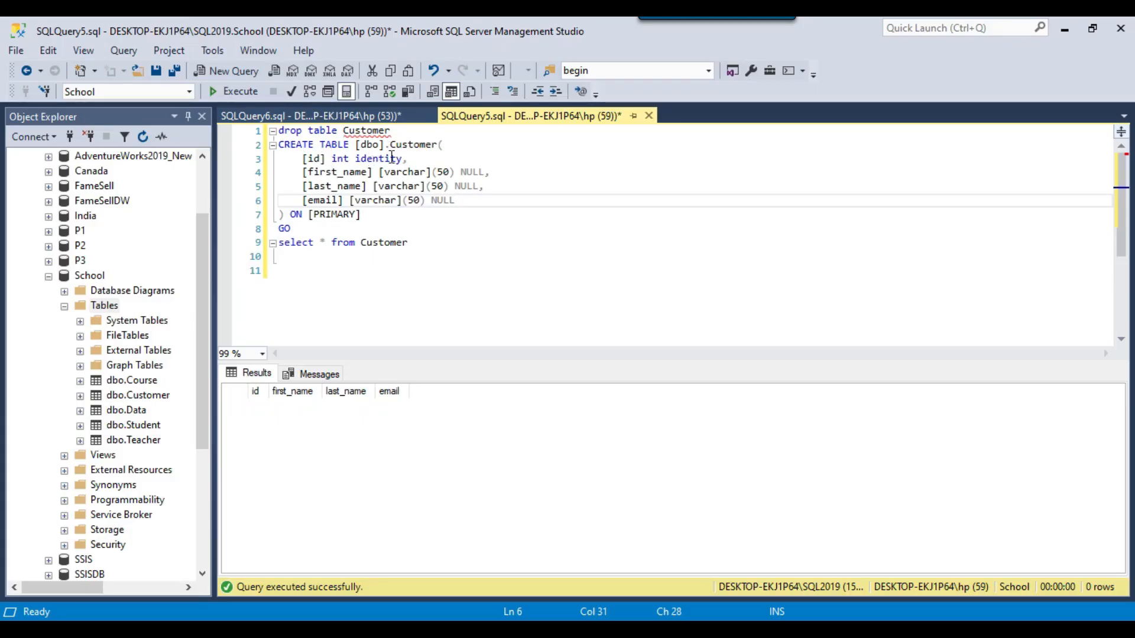
{"action": "left_click_drag", "start_coordinate": [406, 159], "coordinate": [452, 172]}
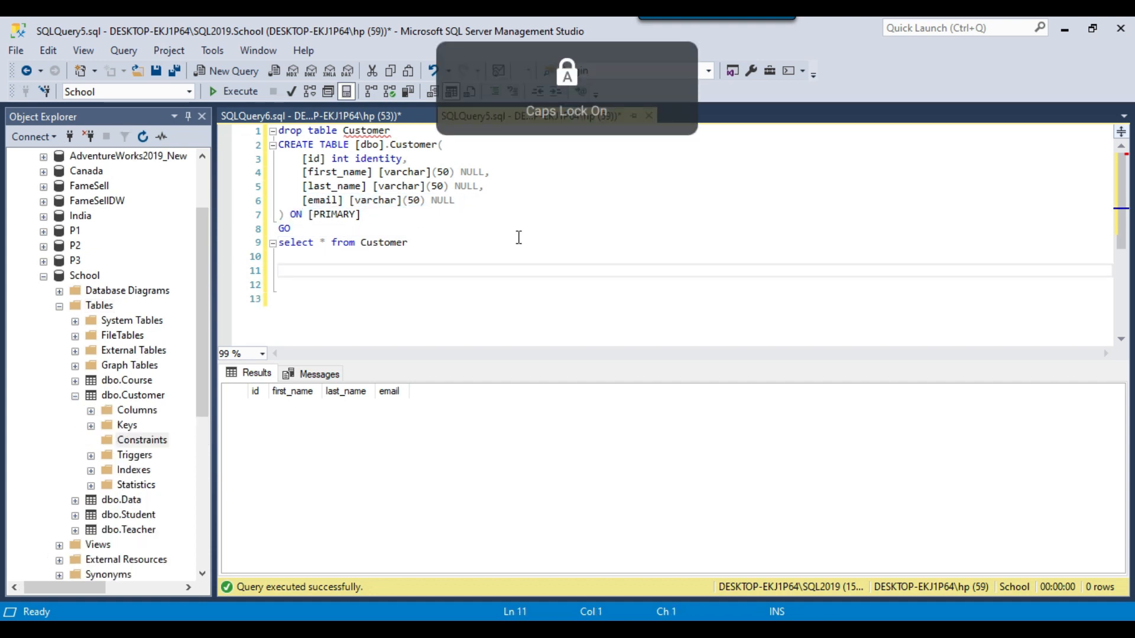
Write ALTER TABLE Customer ADD CONSTRAINT UQ_Email UNIQUE (email) and run it
{"action": "type", "text": "ALTER TABLE"}
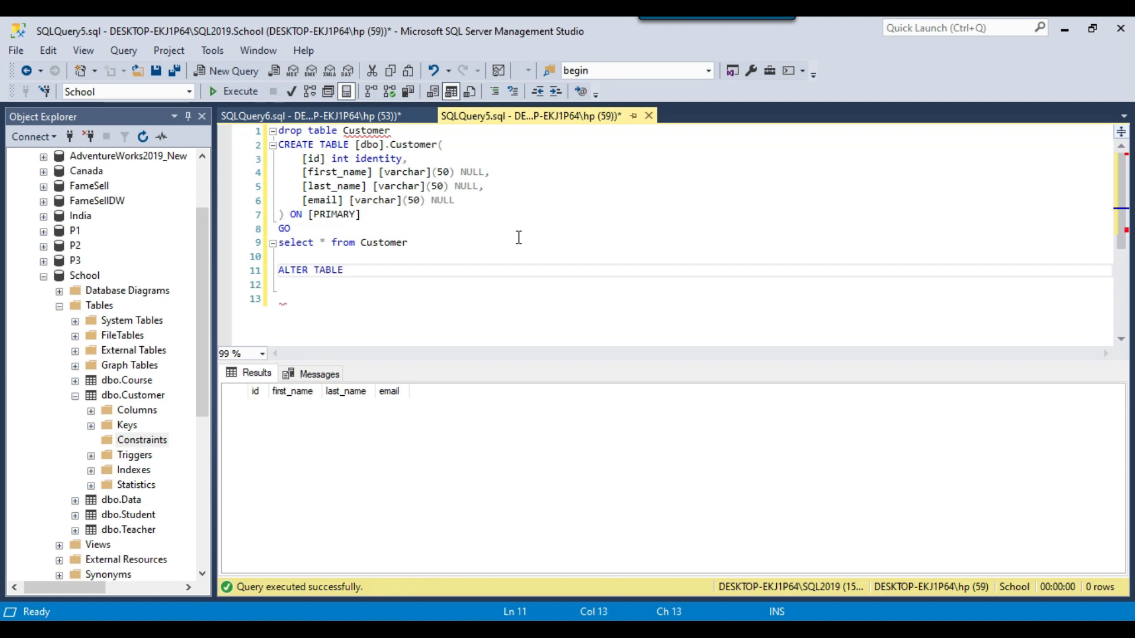
{"action": "type", "text": "CUSTOMER"}
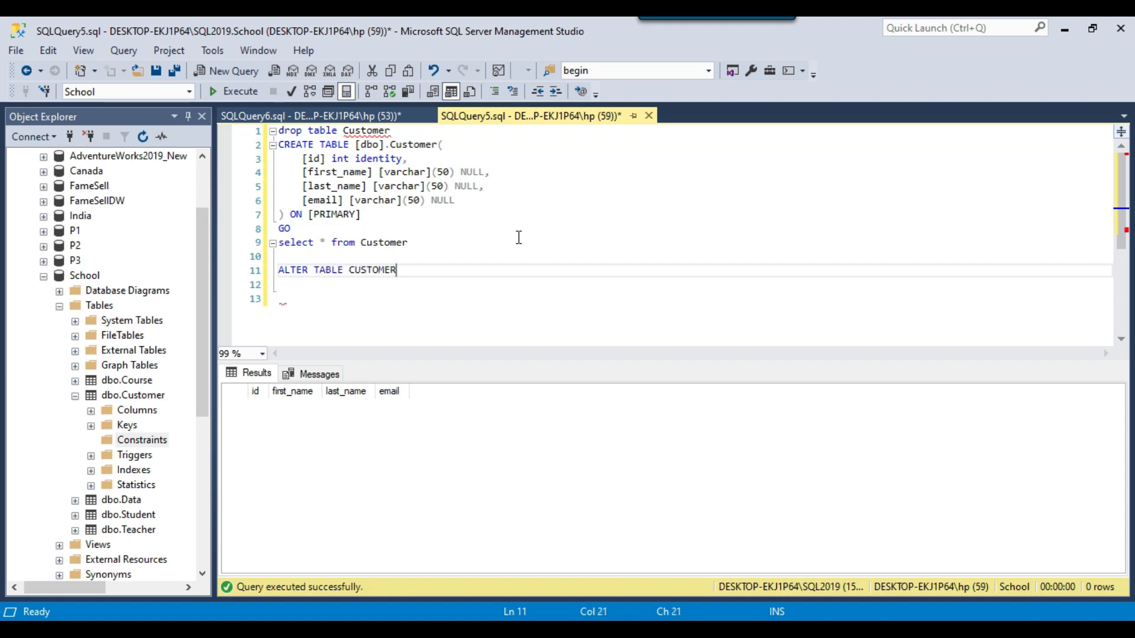
{"action": "type", "text": "ADD C"}
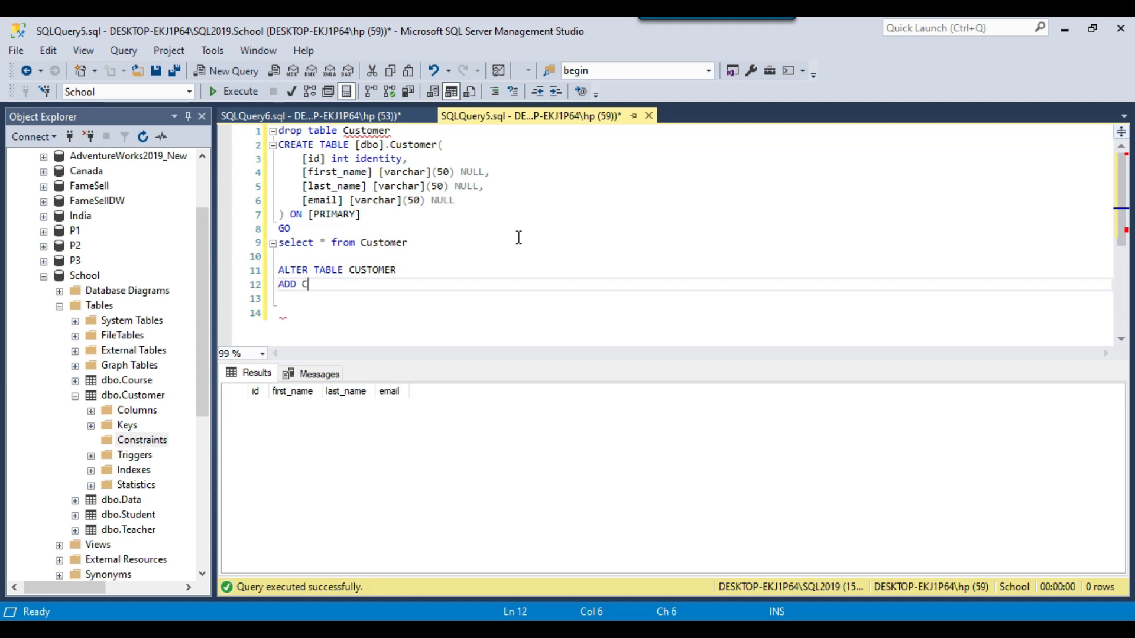
{"action": "type", "text": "ONSTRA"}
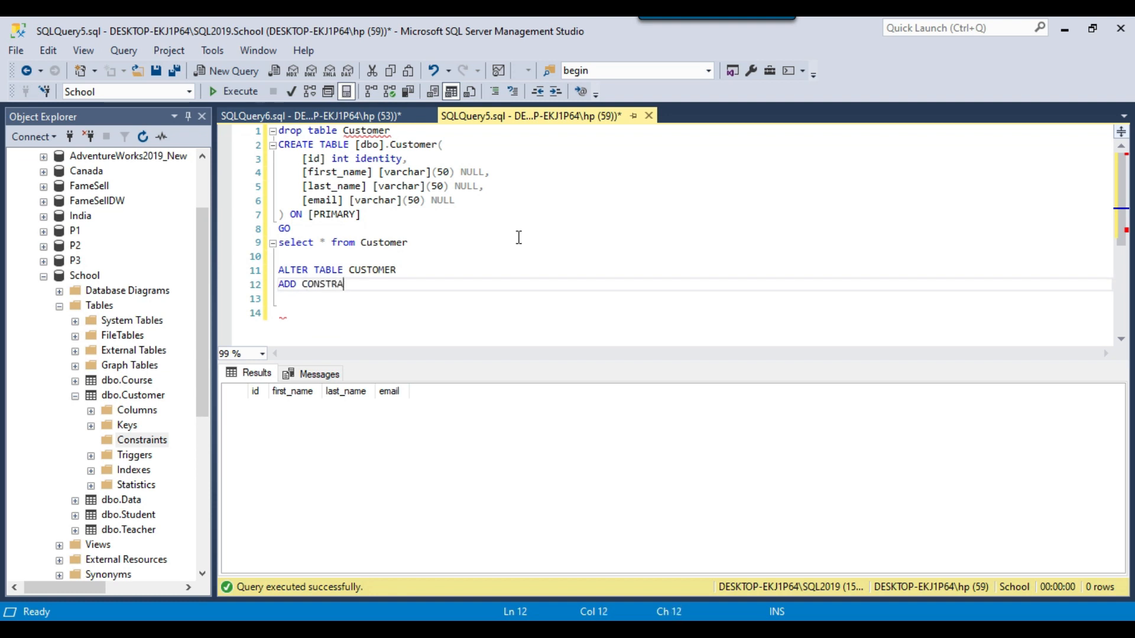
{"action": "type", "text": "INT"}
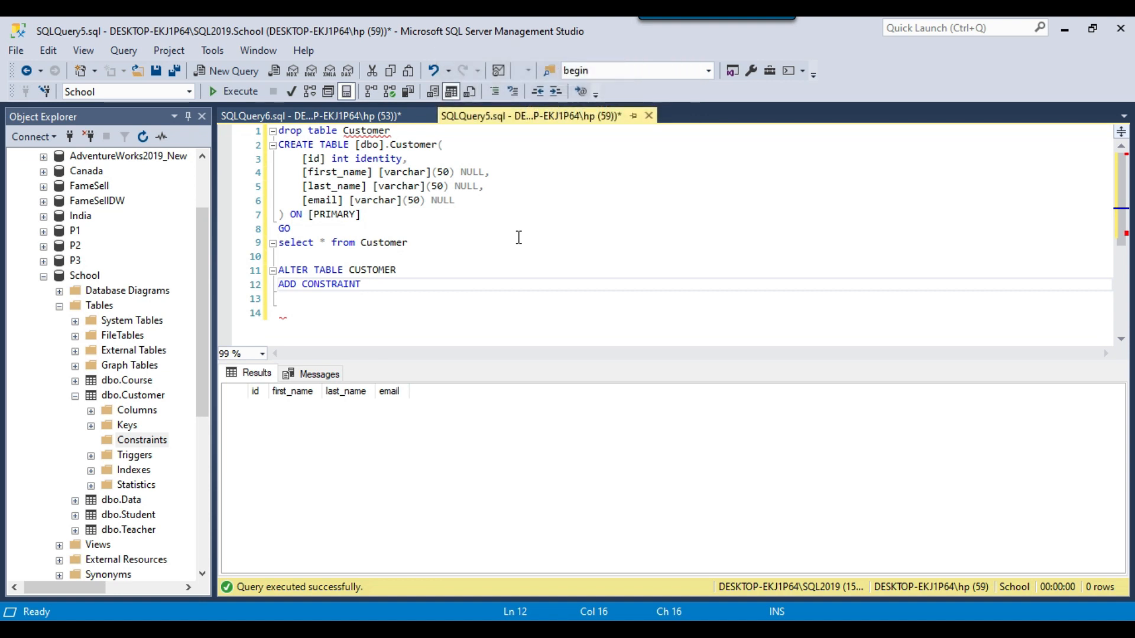
{"action": "type", "text": "UQ"}
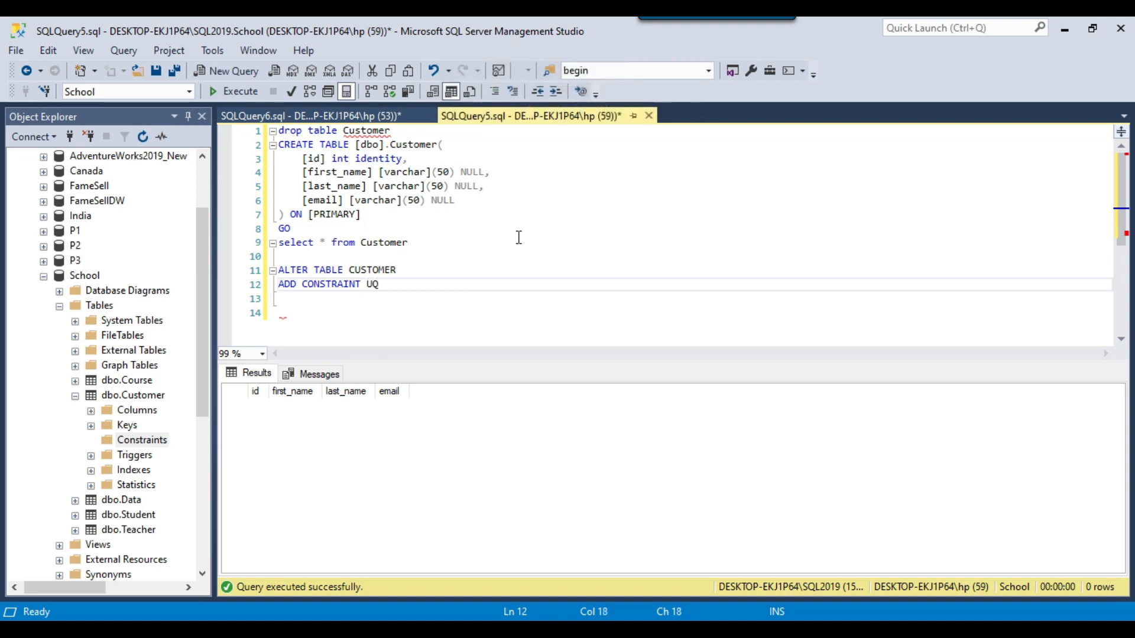
{"action": "type", "text": "Em"}
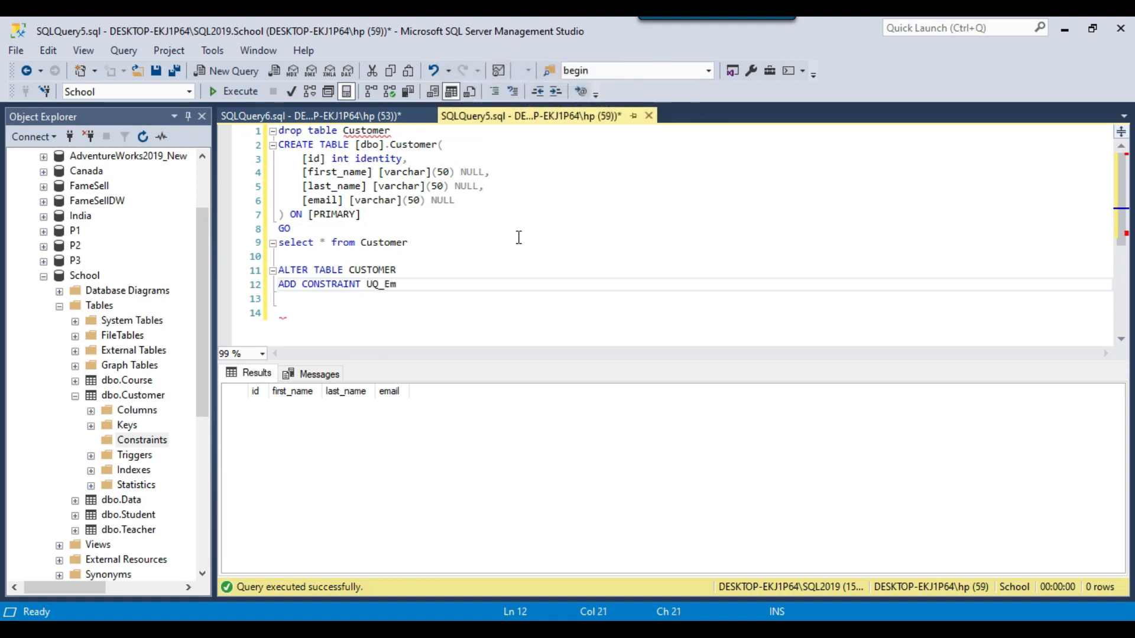
{"action": "type", "text": "ail"}
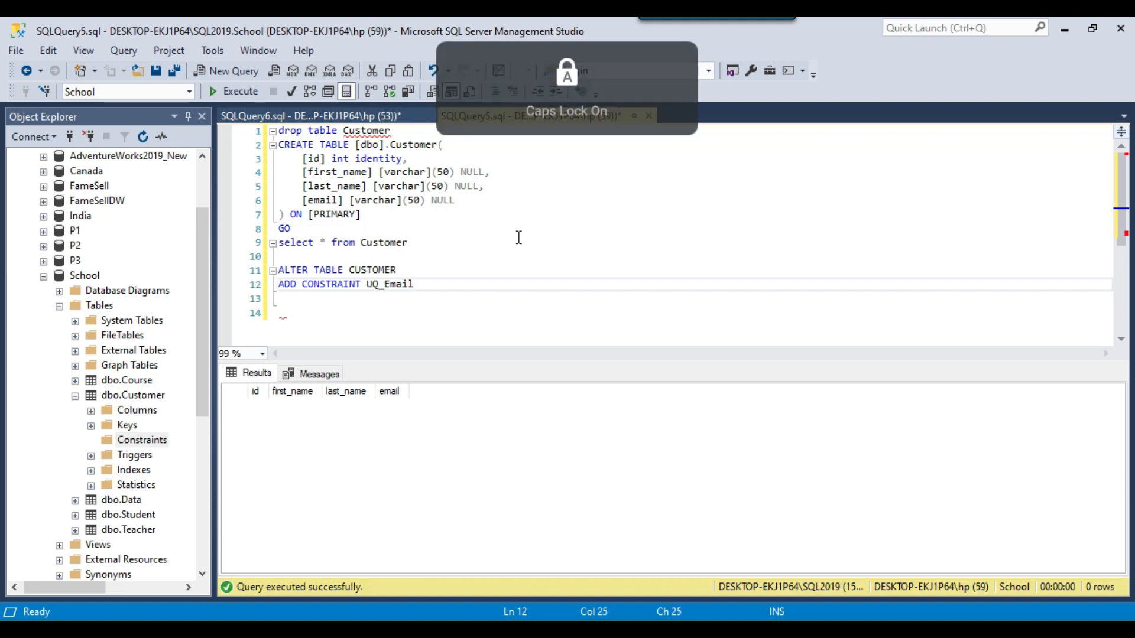
{"action": "type", "text": "UNIQUE"}
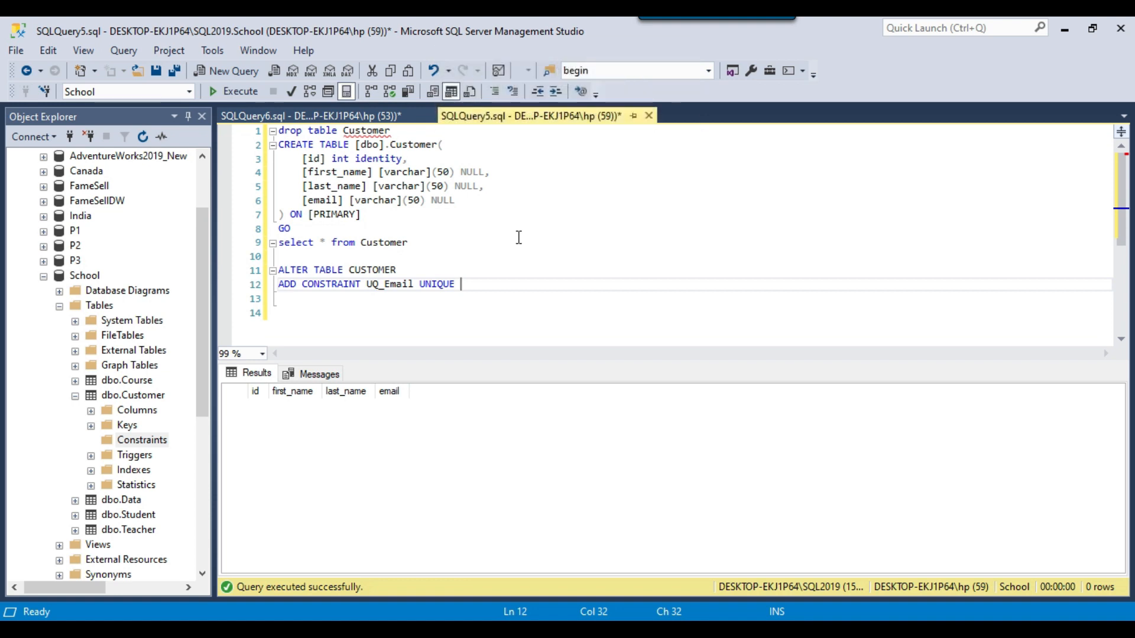
{"action": "type", "text": "("}
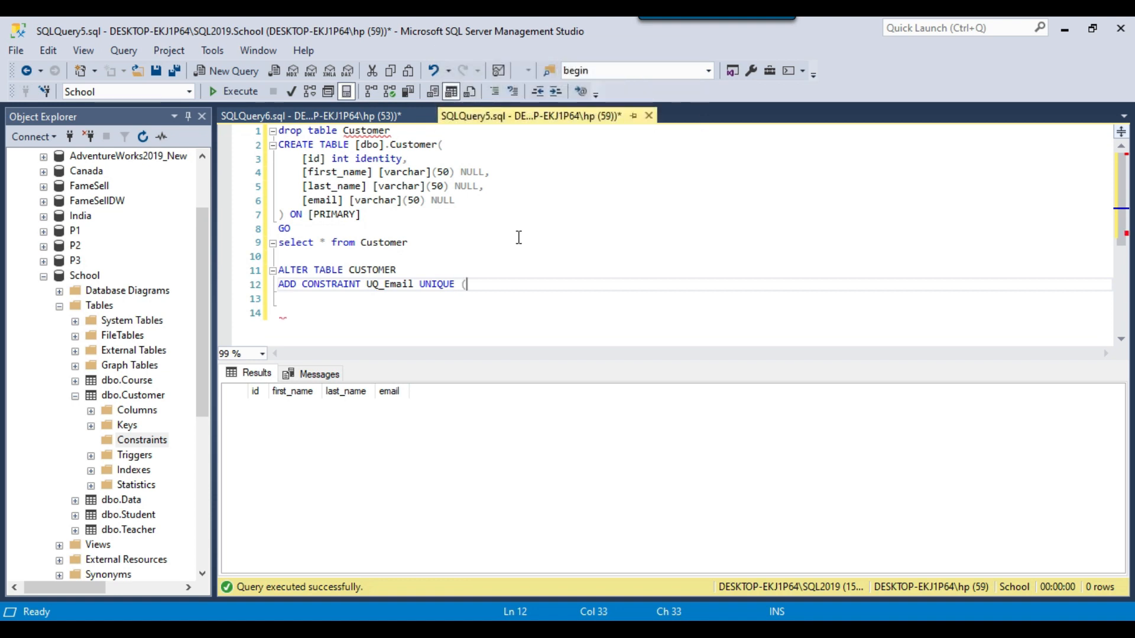
{"action": "type", "text": "email"}
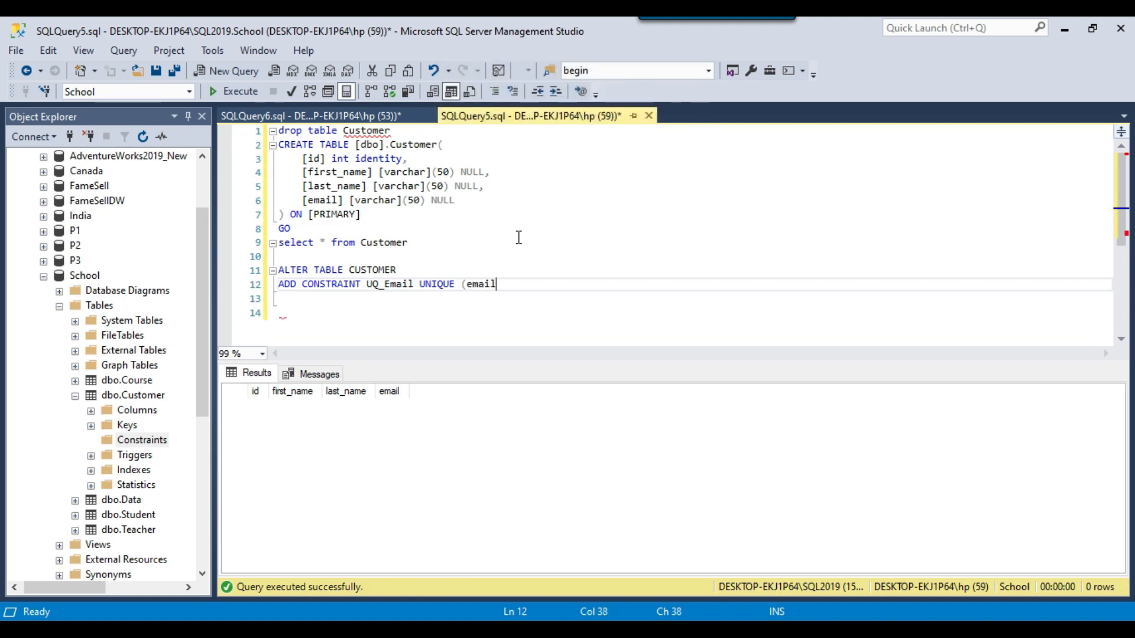
{"action": "type", "text": ")"}
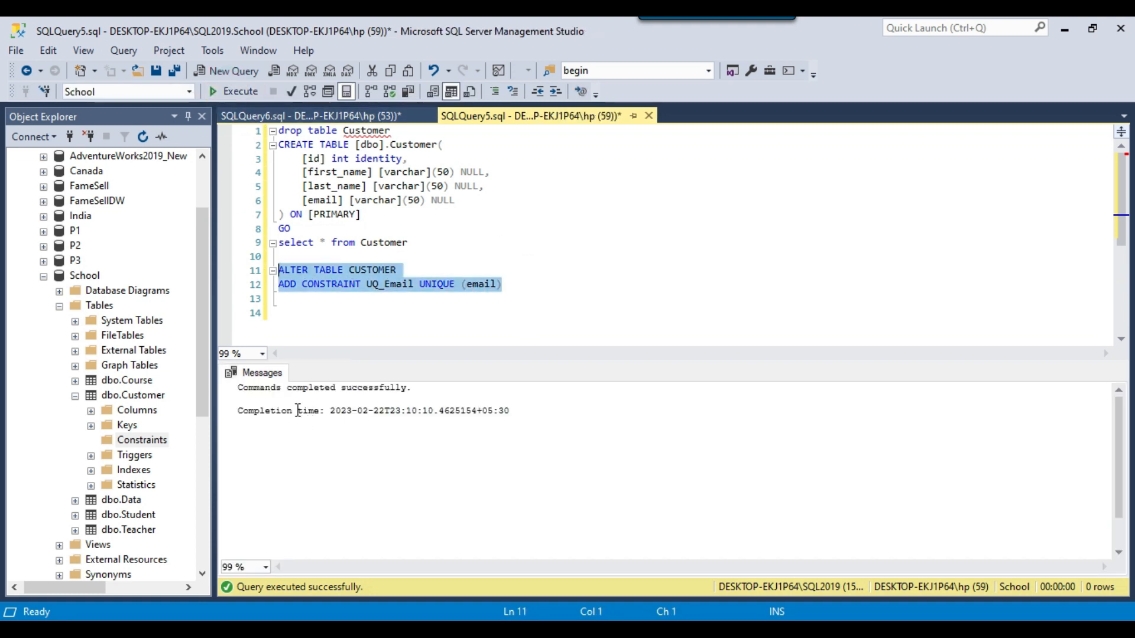
Run sp_help customer and inspect the UQ_Email nonclustered unique index description
{"action": "type", "text": "sp_"}
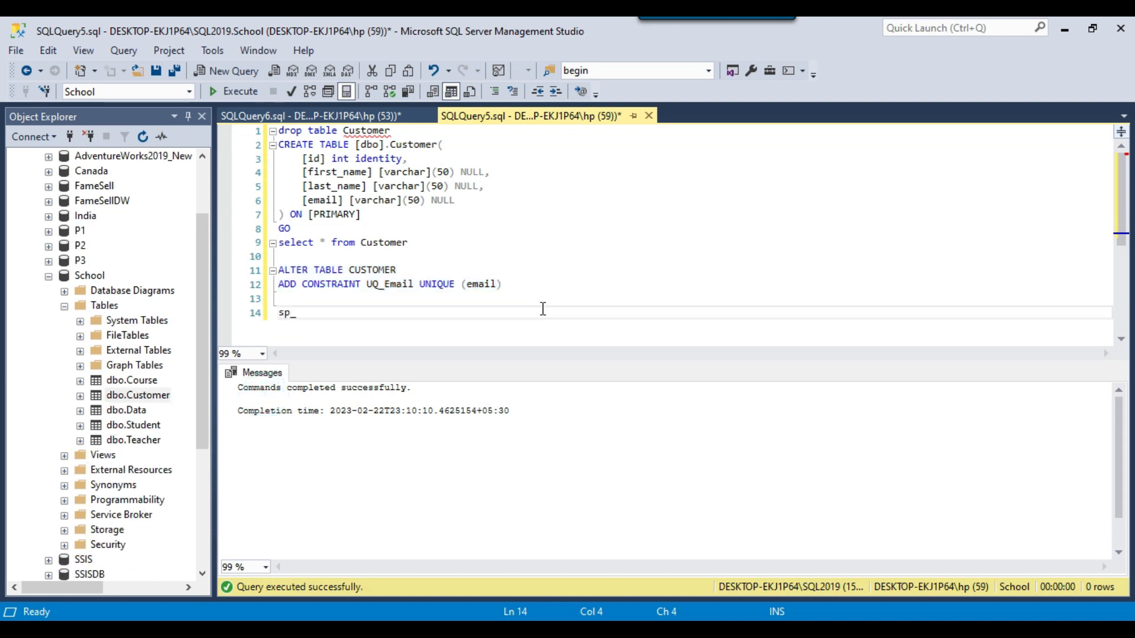
{"action": "type", "text": "help customer"}
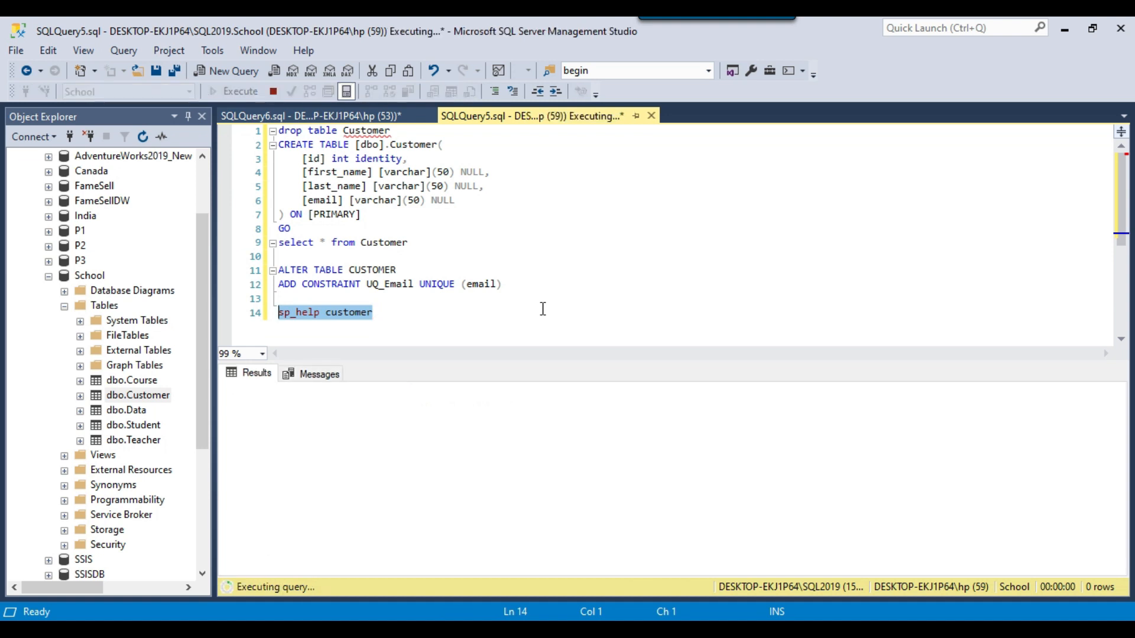
{"action": "left_click", "coordinate": [237, 91]}
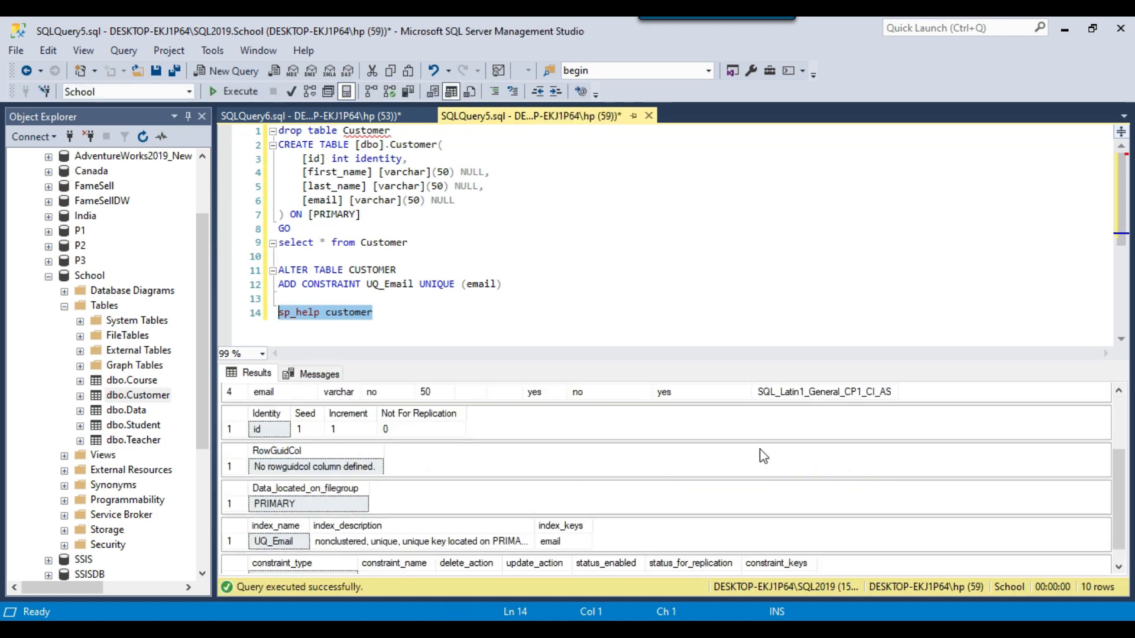
{"action": "left_click", "coordinate": [274, 541]}
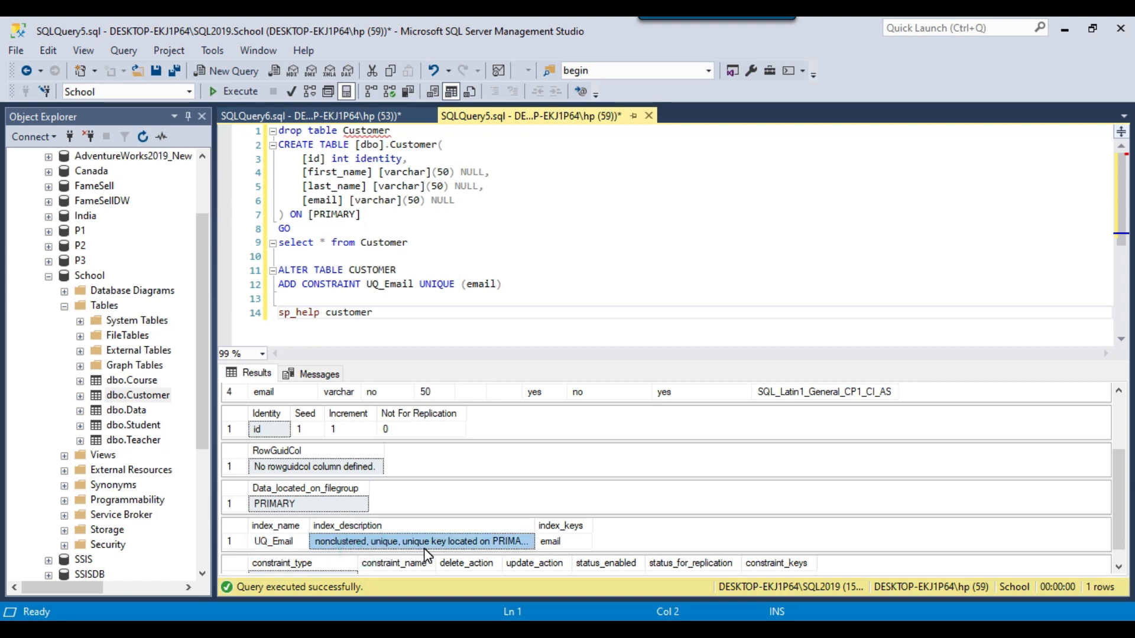
{"action": "mouse_move", "coordinate": [533, 525]}
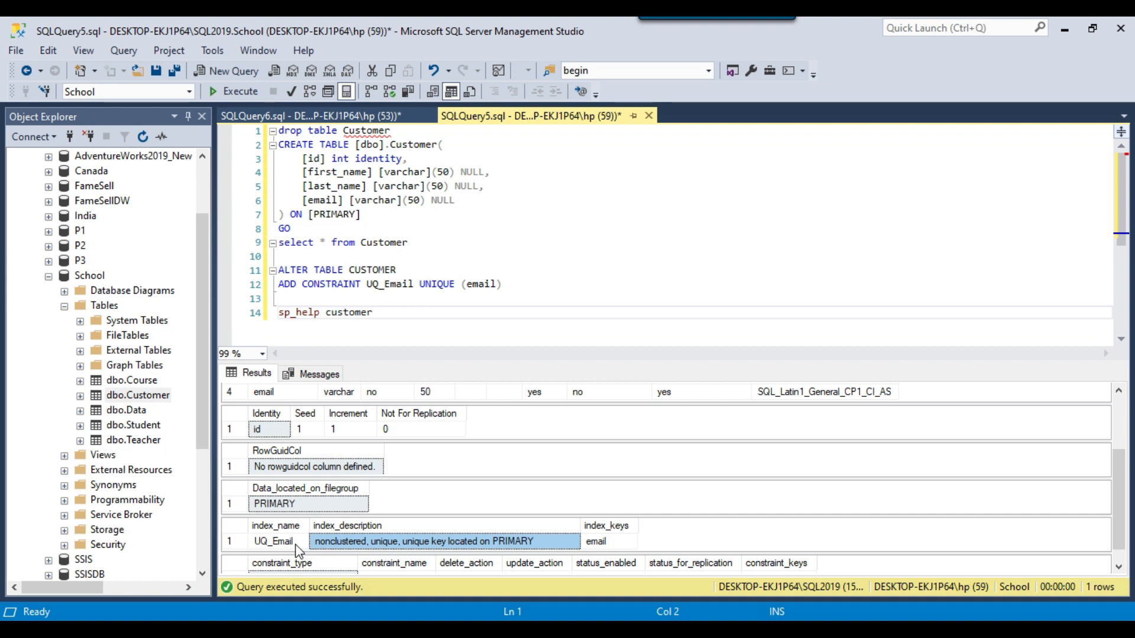
{"action": "mouse_move", "coordinate": [445, 365]}
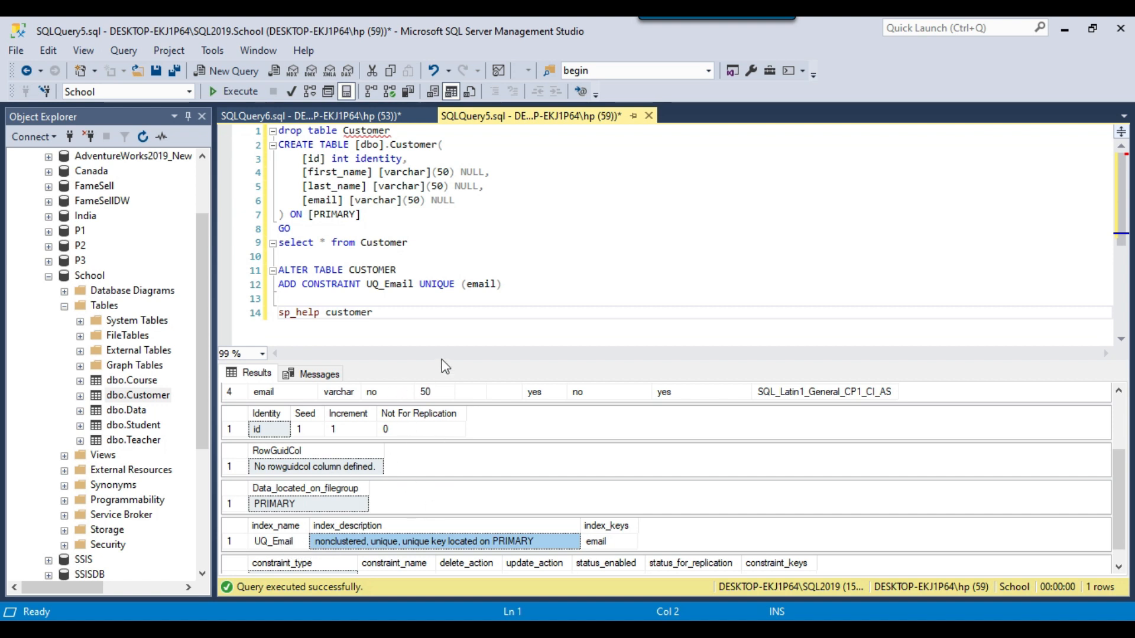
{"action": "double_click", "coordinate": [386, 243]}
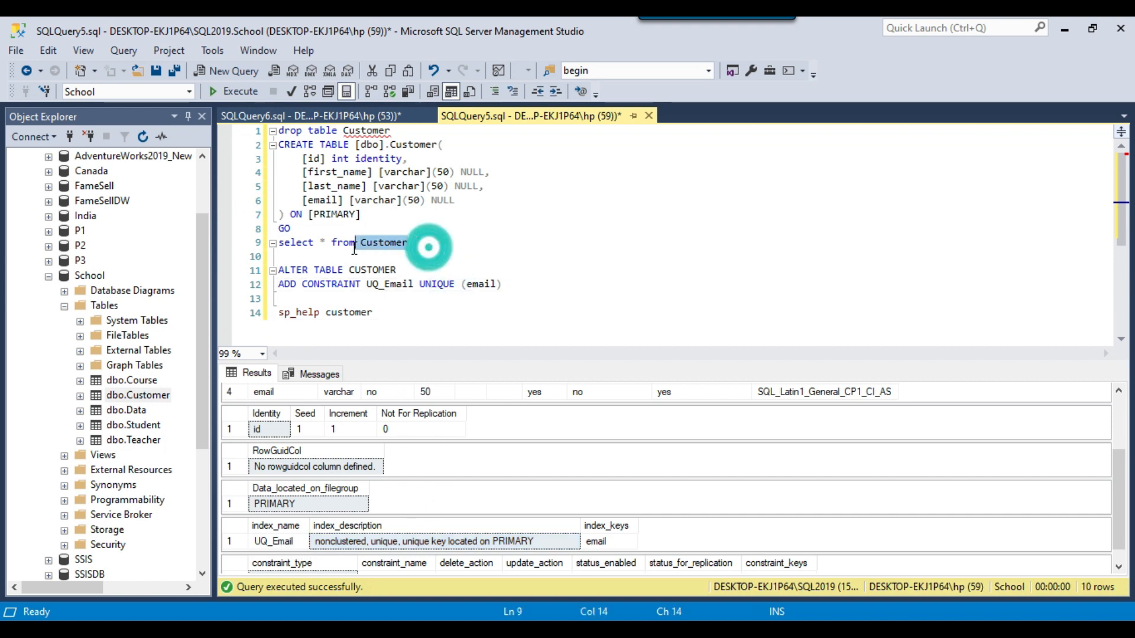
Add go and sp_helpindex customer, run it, and point out the UQ_Email index row
{"action": "type", "text": "go"}
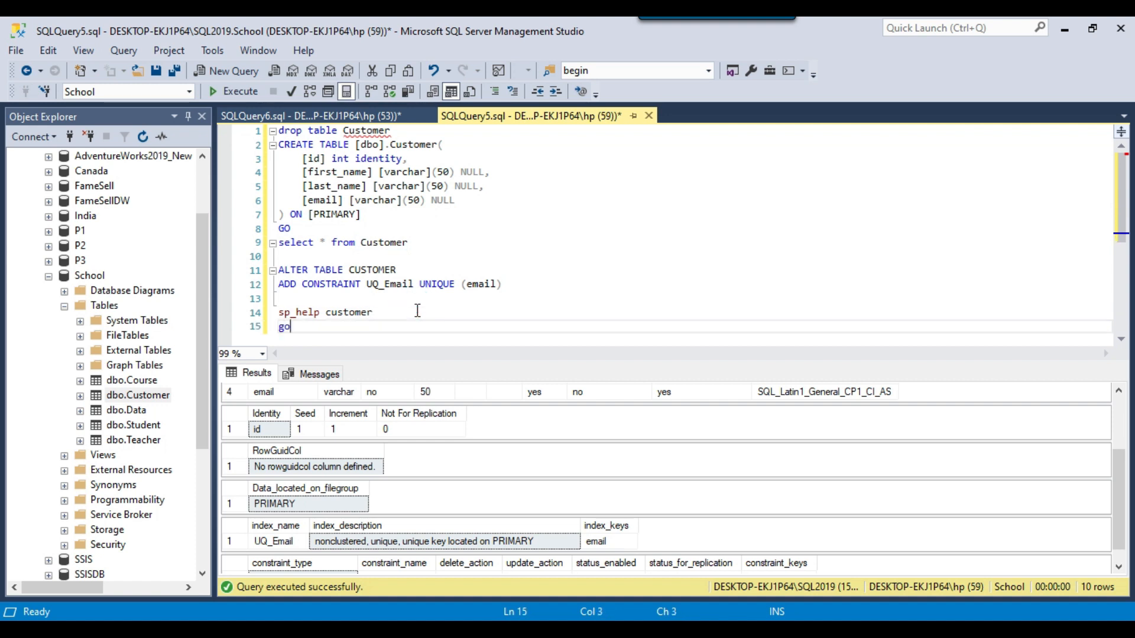
{"action": "type", "text": "sp_"}
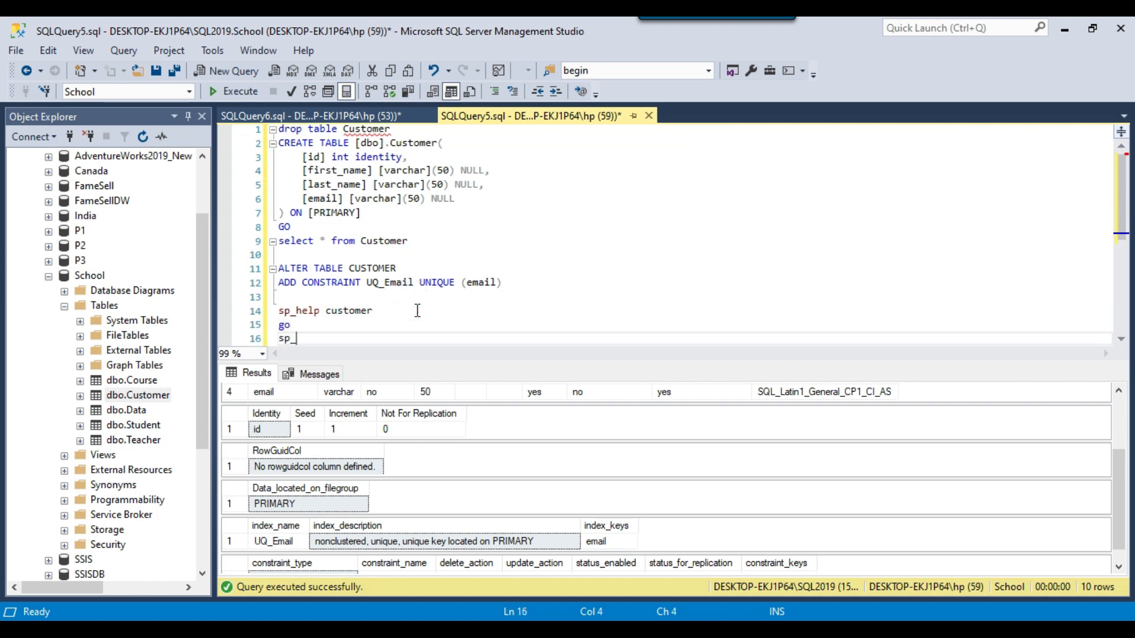
{"action": "type", "text": "helpindex"}
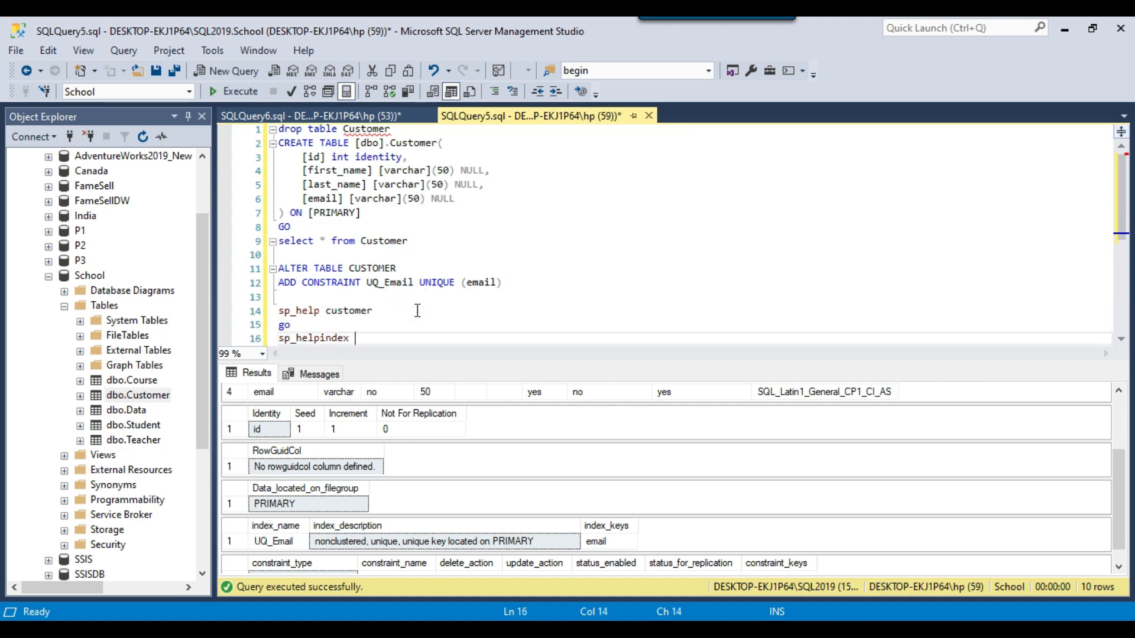
{"action": "type", "text": "customer"}
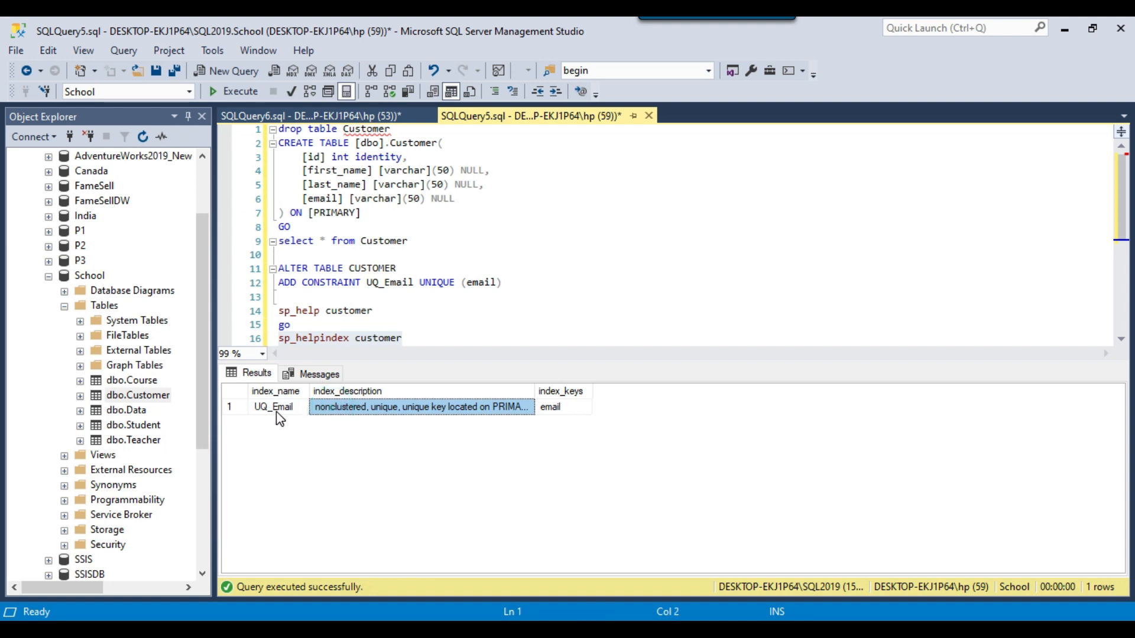
{"action": "left_click", "coordinate": [562, 406]}
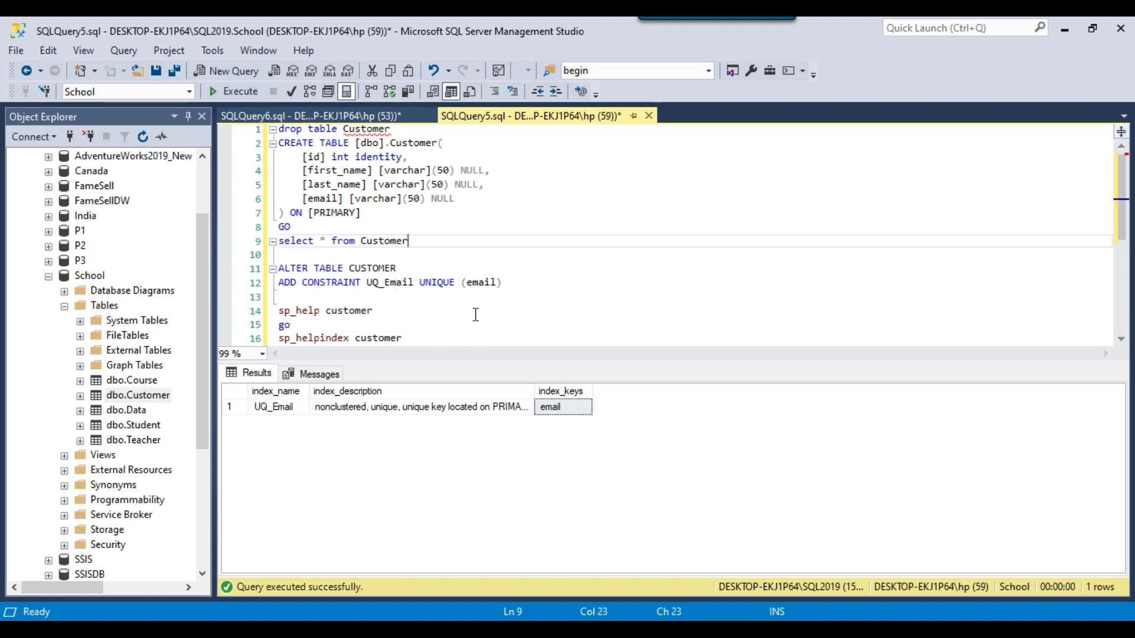
{"action": "left_click_drag", "start_coordinate": [278, 142], "coordinate": [340, 170]}
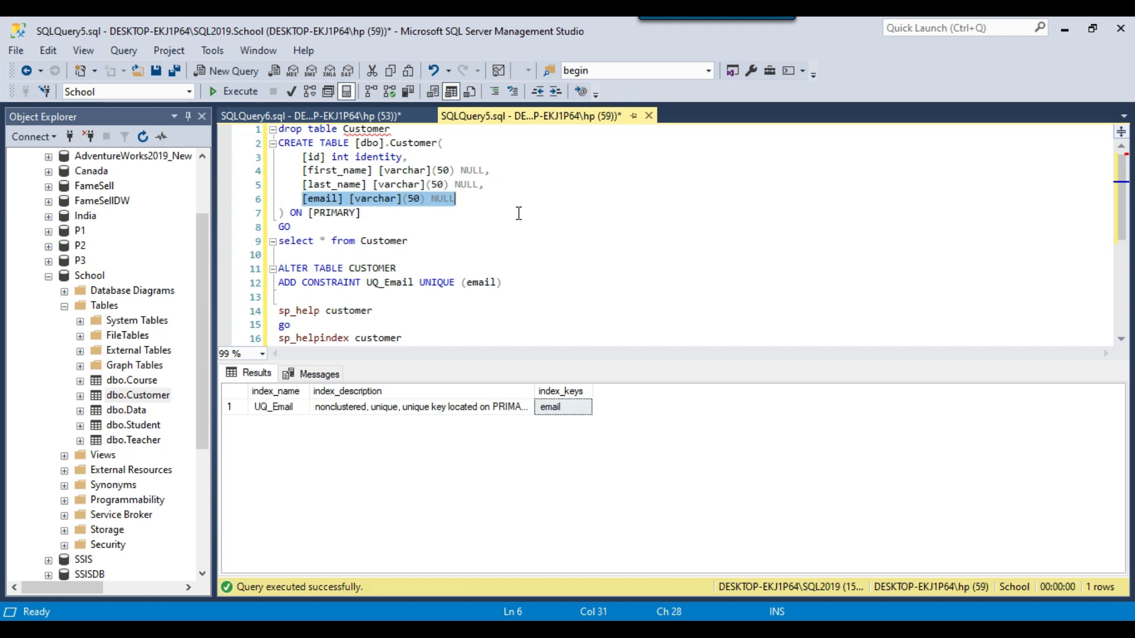
{"action": "mouse_move", "coordinate": [494, 268]}
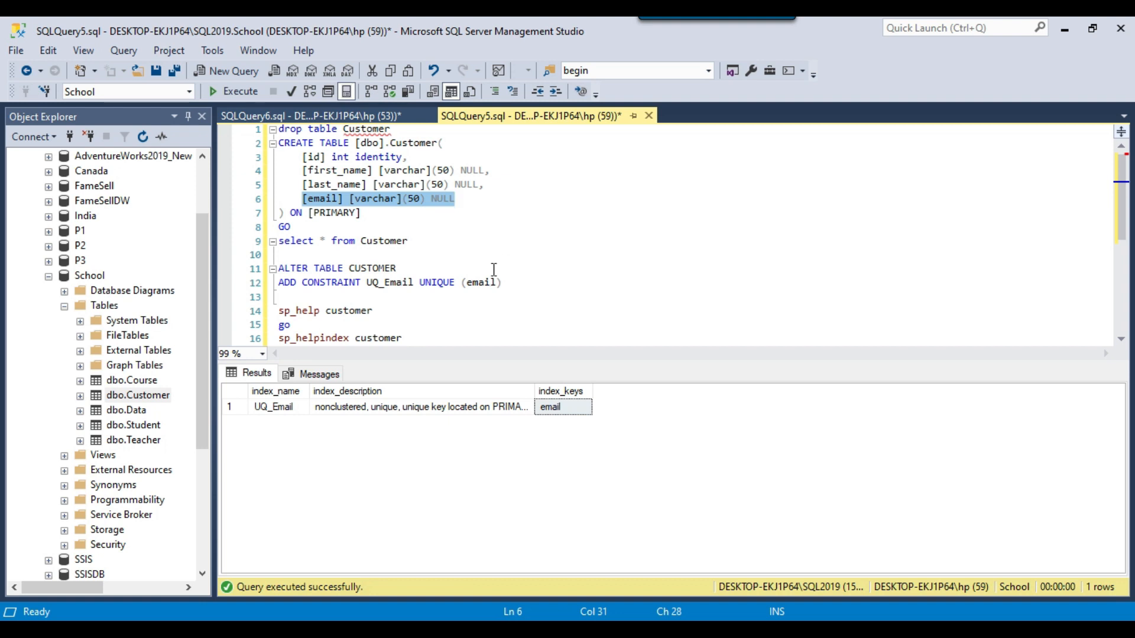
{"action": "left_click", "coordinate": [408, 241]}
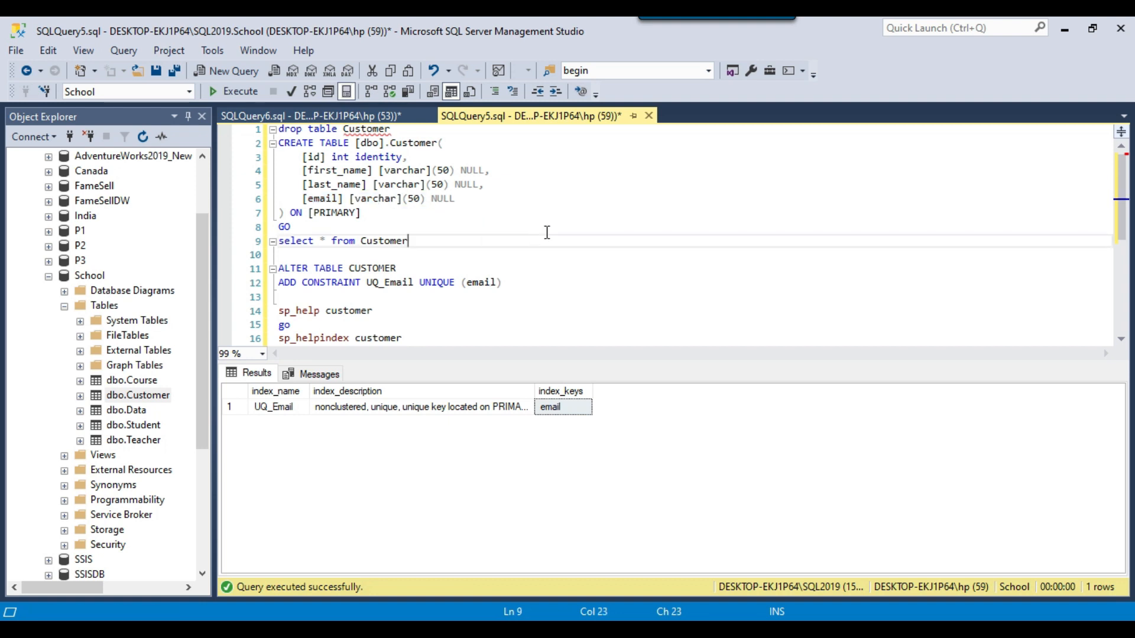
{"action": "type", "text": "insert i"}
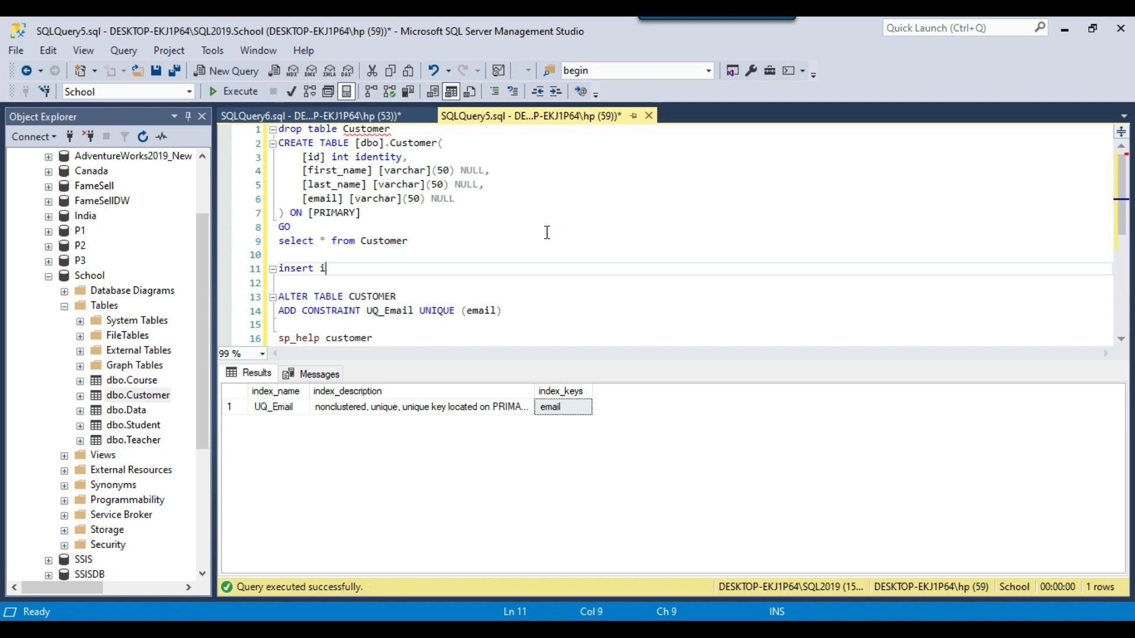
{"action": "type", "text": "nto customer"}
{"action": "type", "text": "values"}
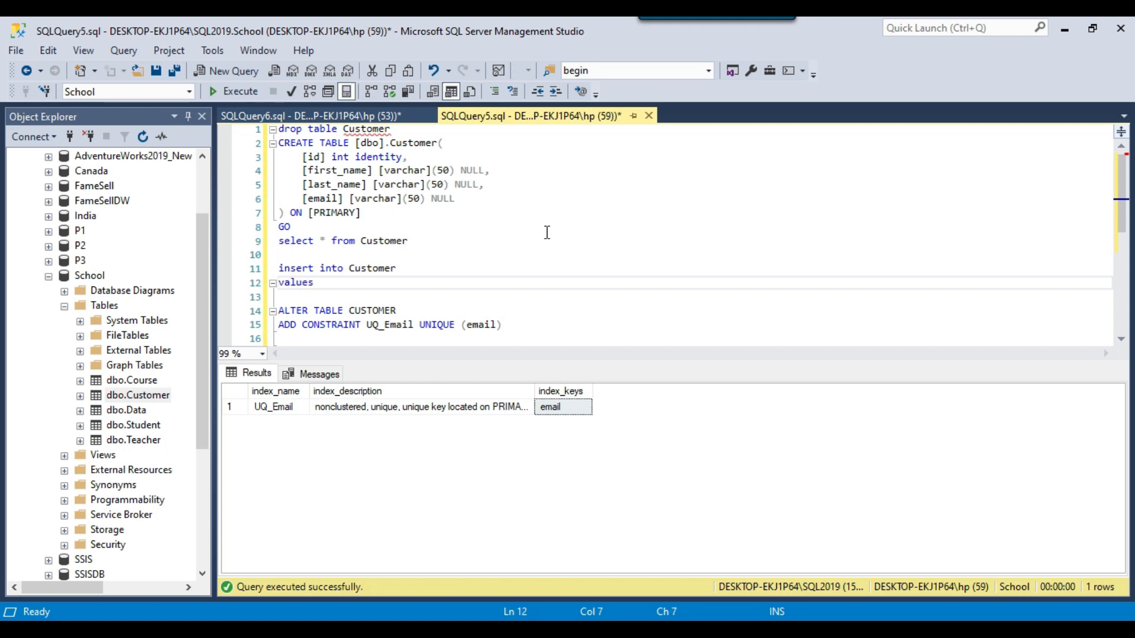
{"action": "type", "text": "('"}
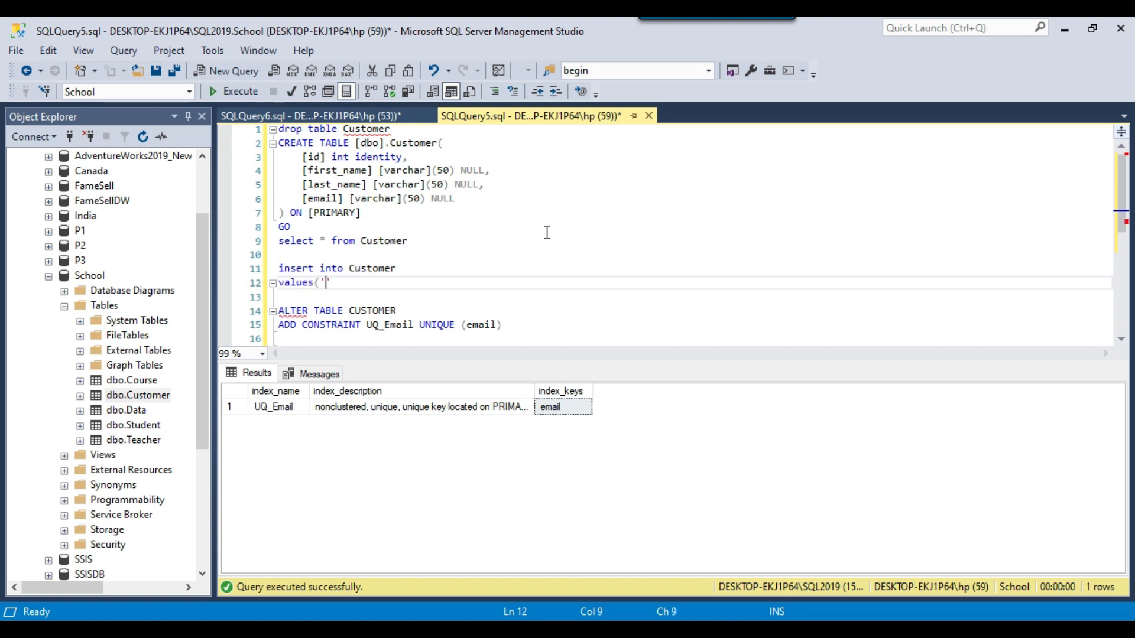
{"action": "type", "text": "Aqil"}
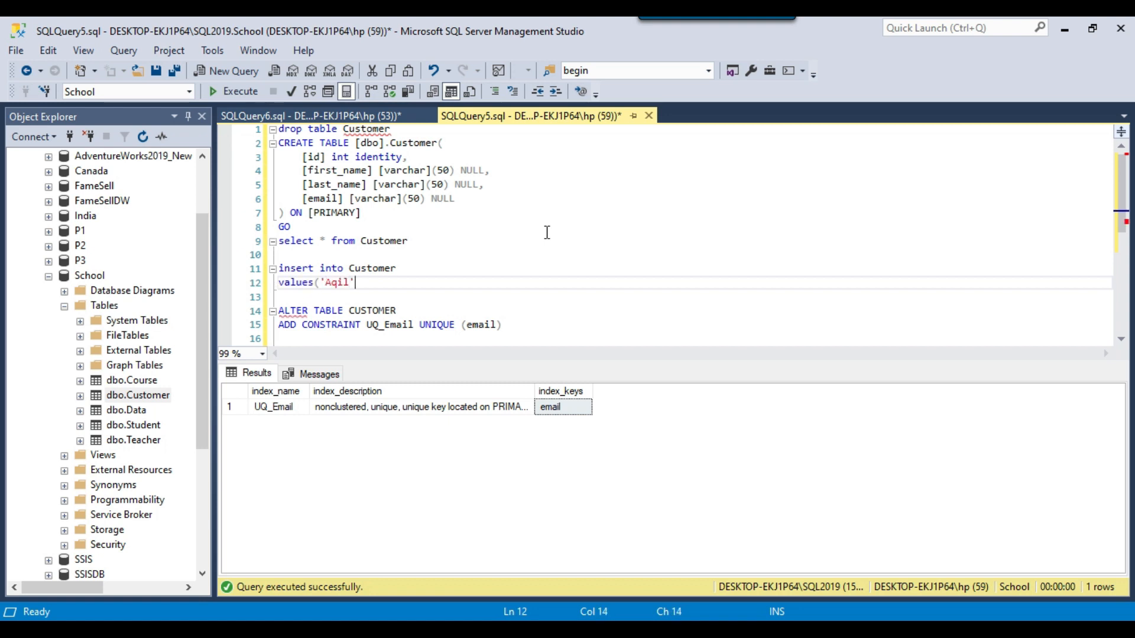
{"action": "type", "text": ",'Ah"}
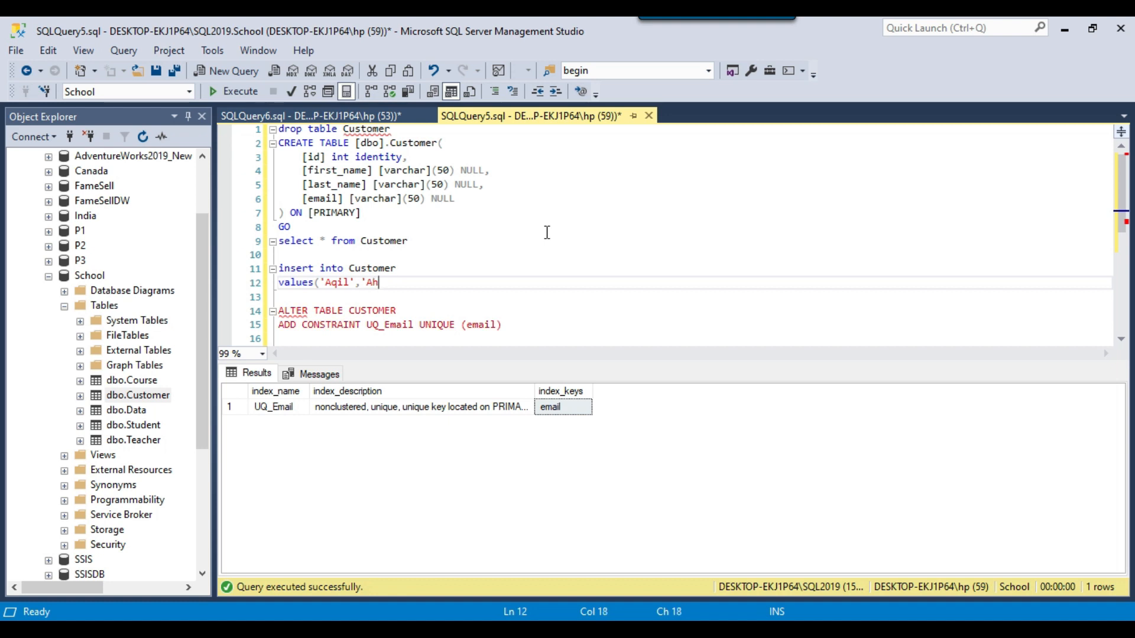
{"action": "type", "text": "med',"}
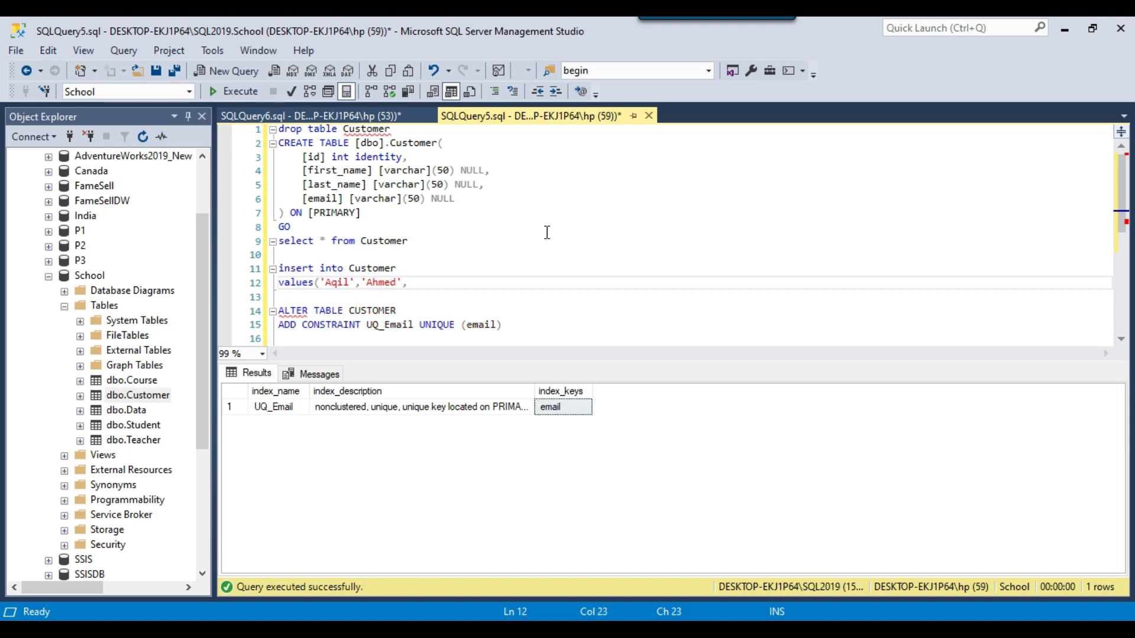
{"action": "type", "text": "'aq'"}
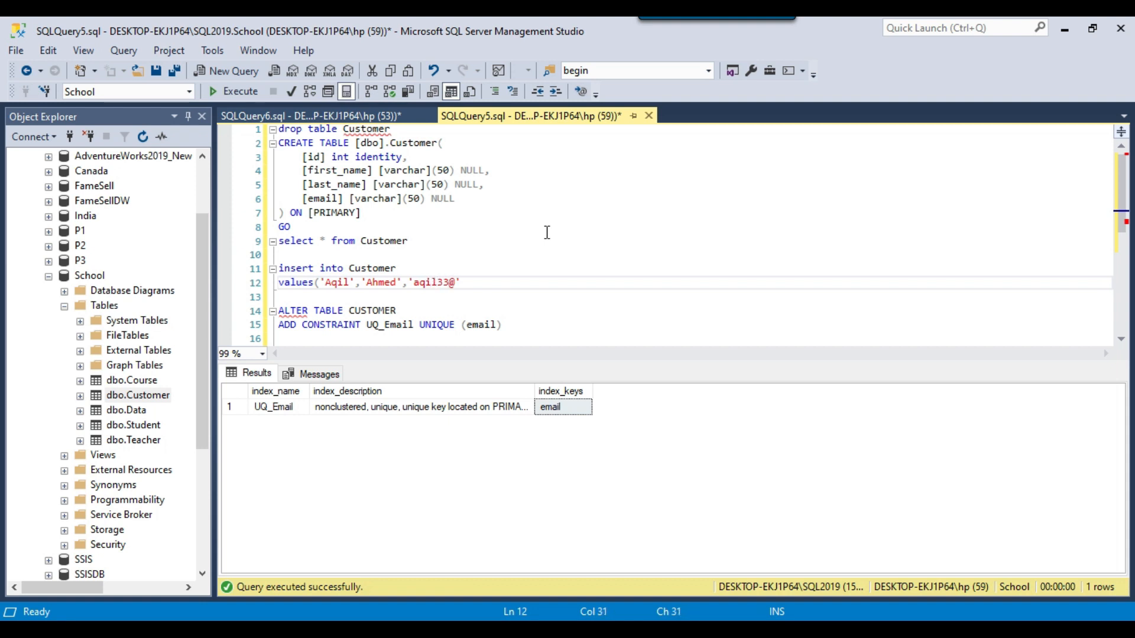
{"action": "type", "text": "gmail.com"}
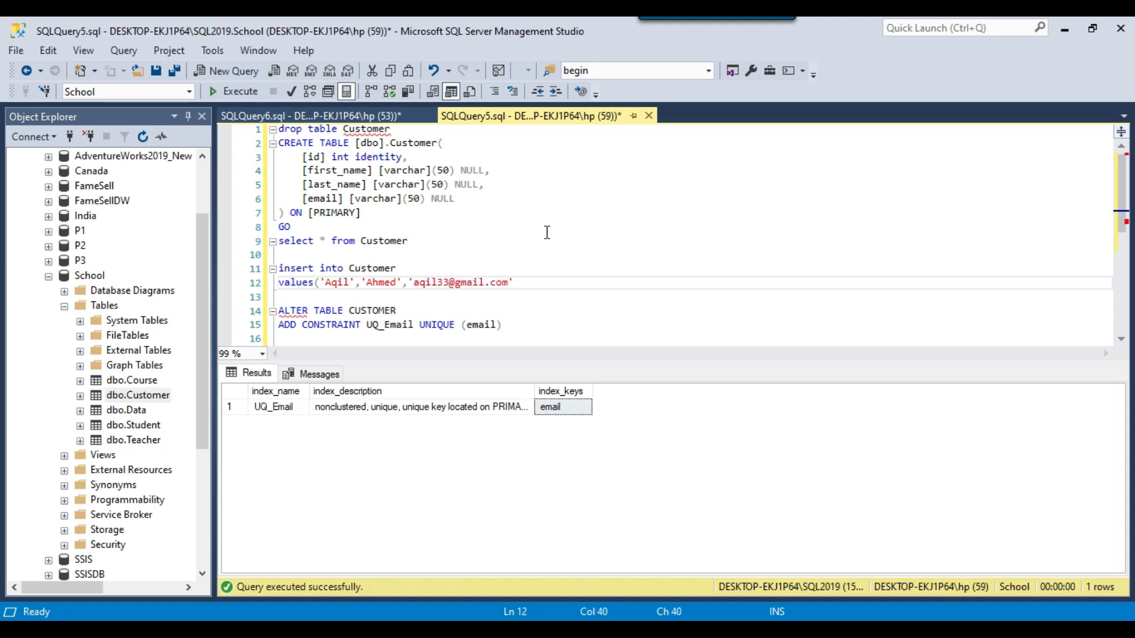
{"action": "left_click_drag", "start_coordinate": [279, 268], "coordinate": [519, 282]}
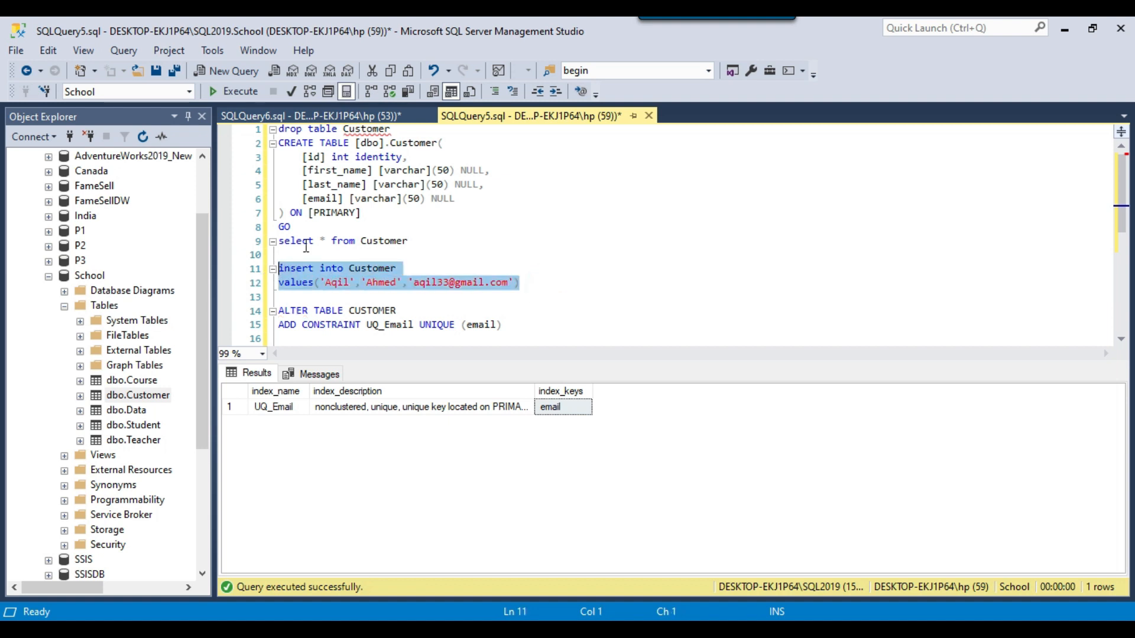
{"action": "left_click", "coordinate": [233, 92]}
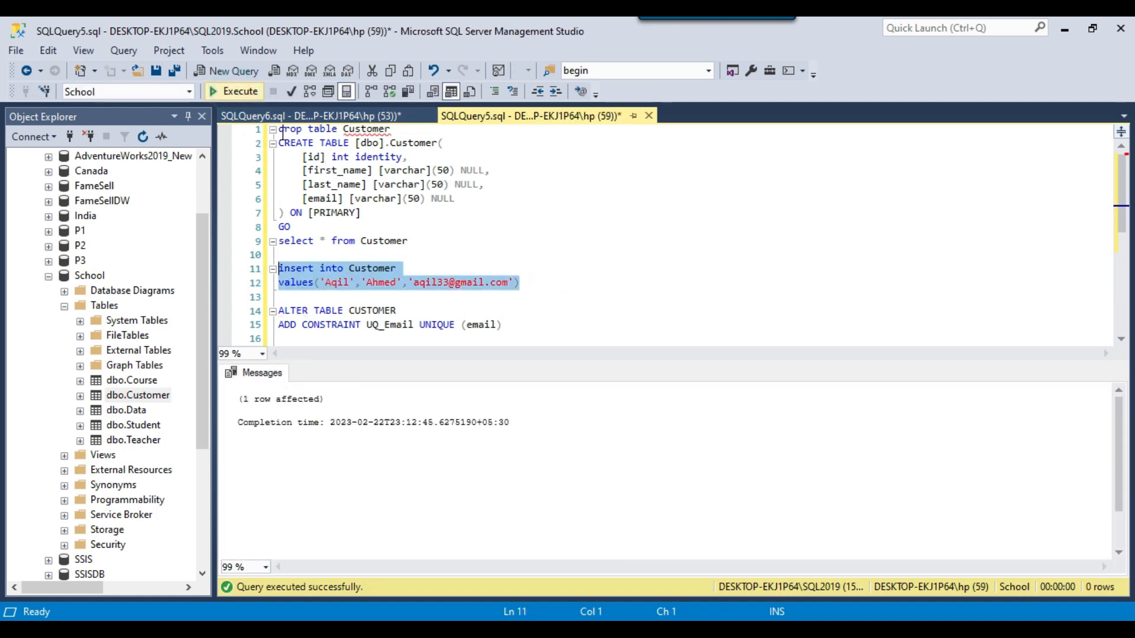
{"action": "left_click", "coordinate": [233, 91]}
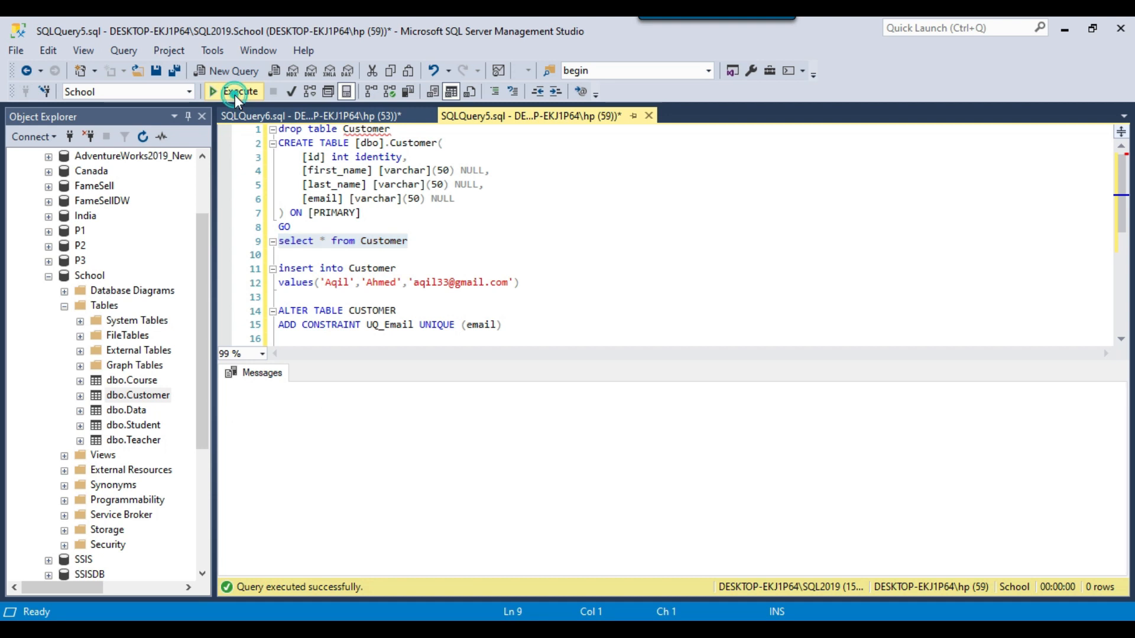
{"action": "left_click", "coordinate": [234, 91]}
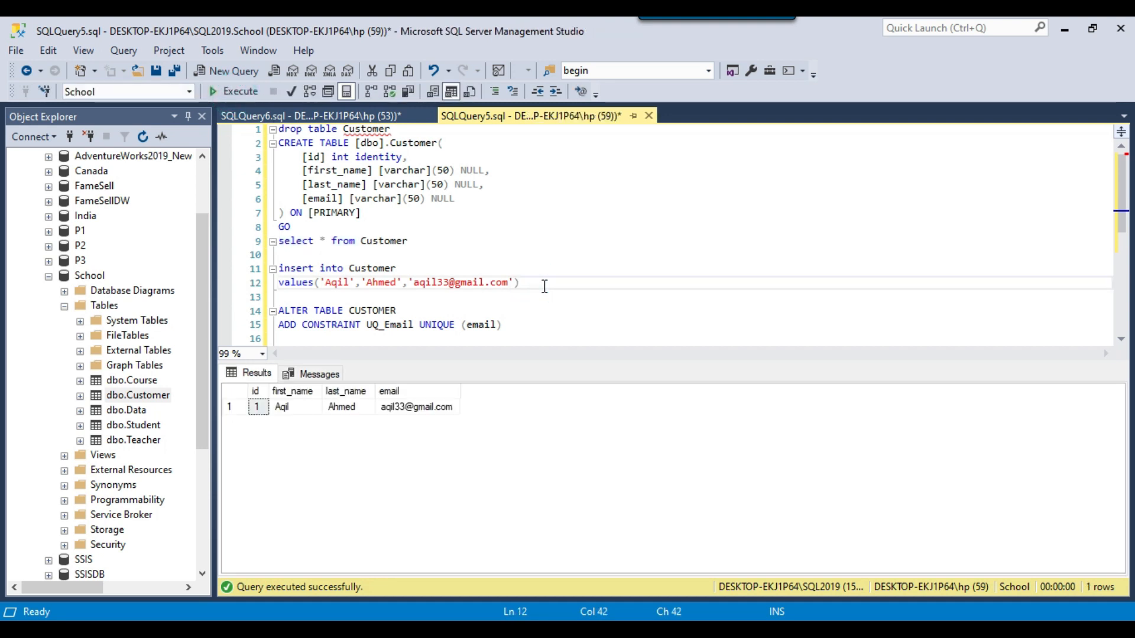
Duplicate the insert and change the names to Rahul Kumar, keeping the same email
{"action": "left_click", "coordinate": [518, 282]}
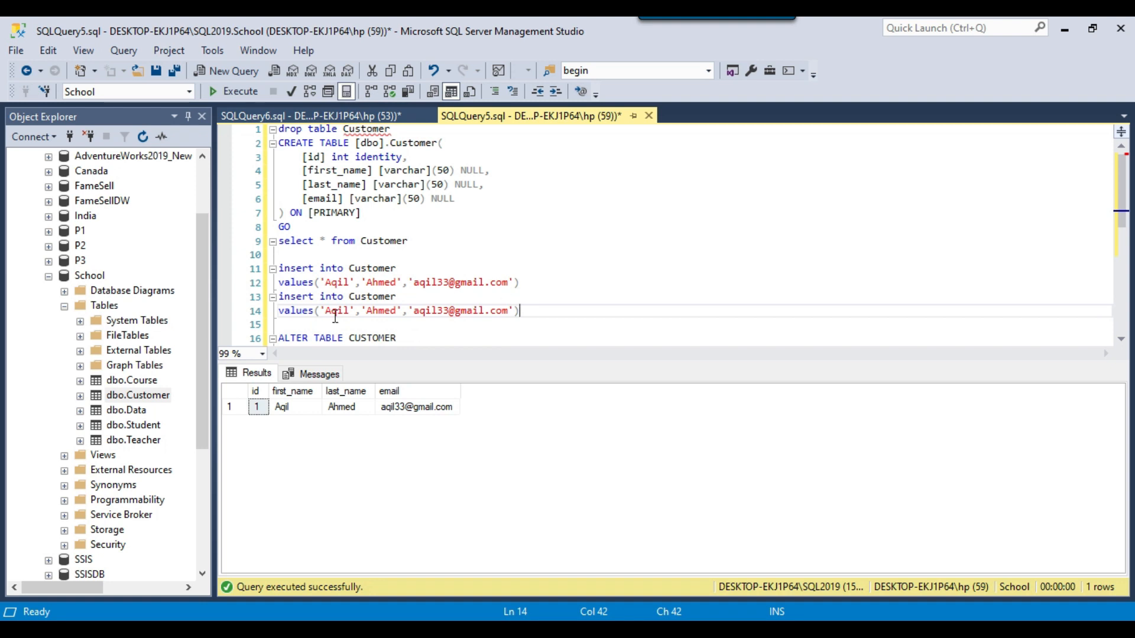
{"action": "double_click", "coordinate": [335, 310]}
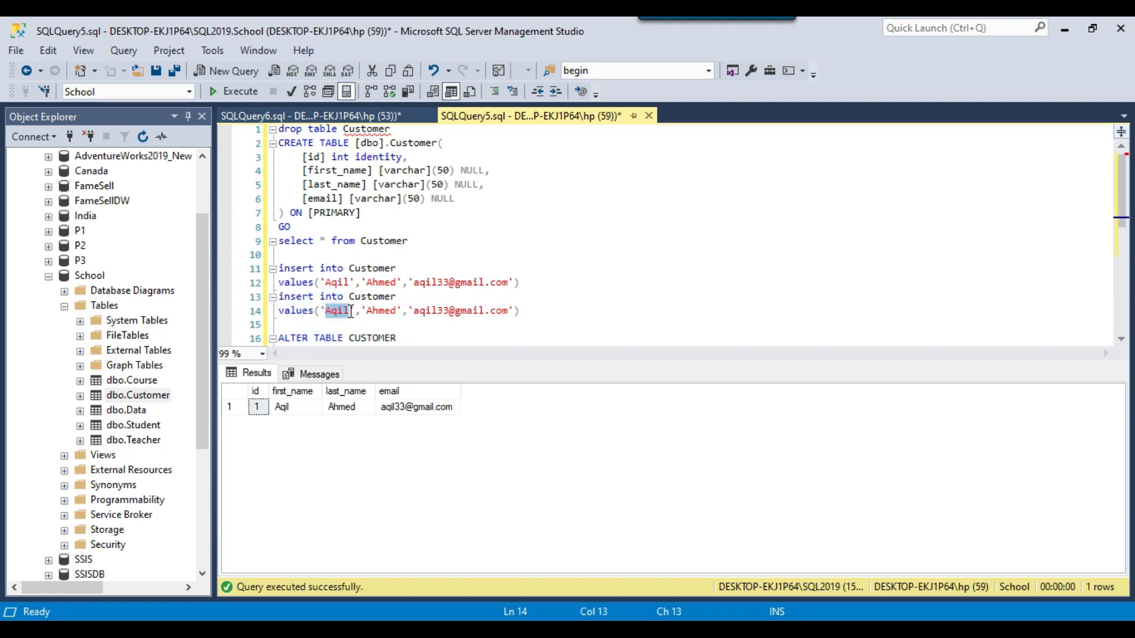
{"action": "type", "text": "Rahul"}
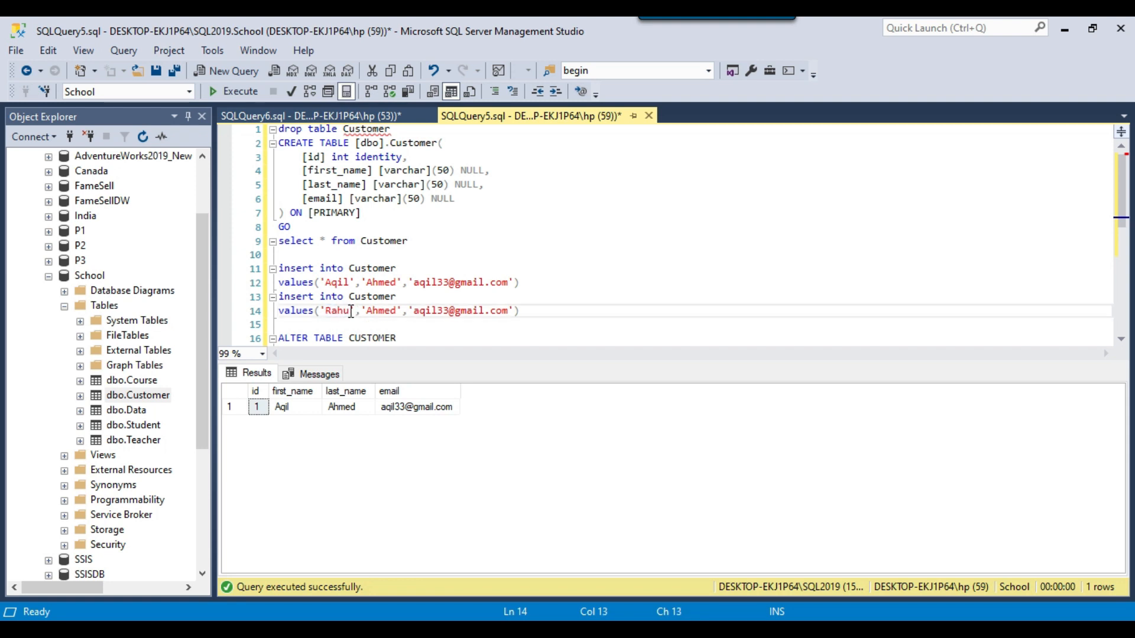
{"action": "double_click", "coordinate": [386, 311]}
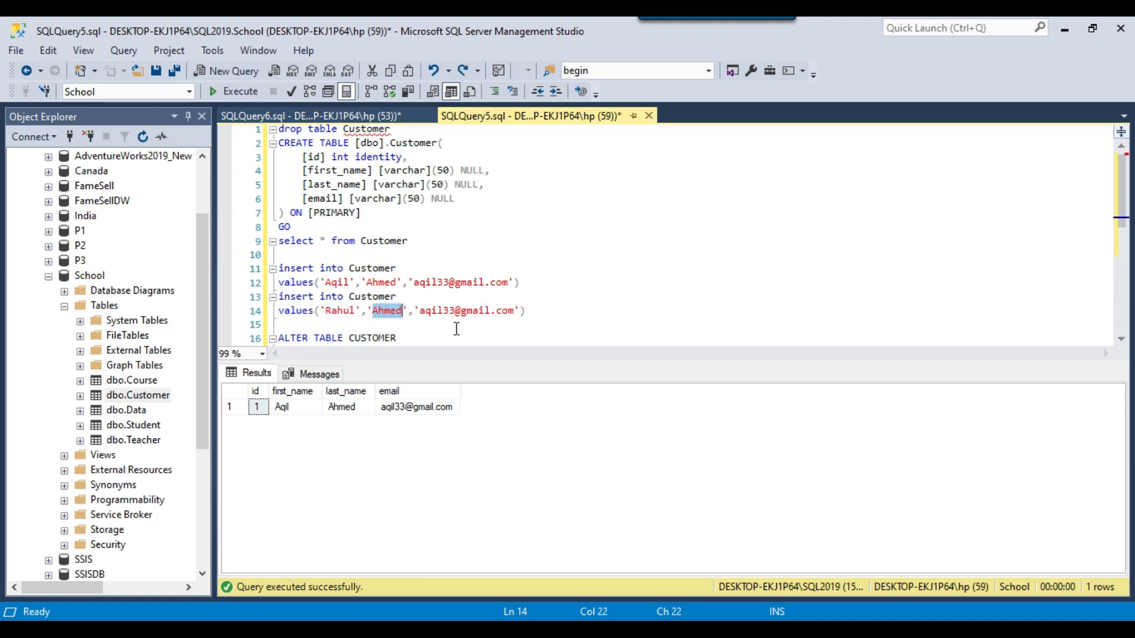
{"action": "type", "text": "Kum"}
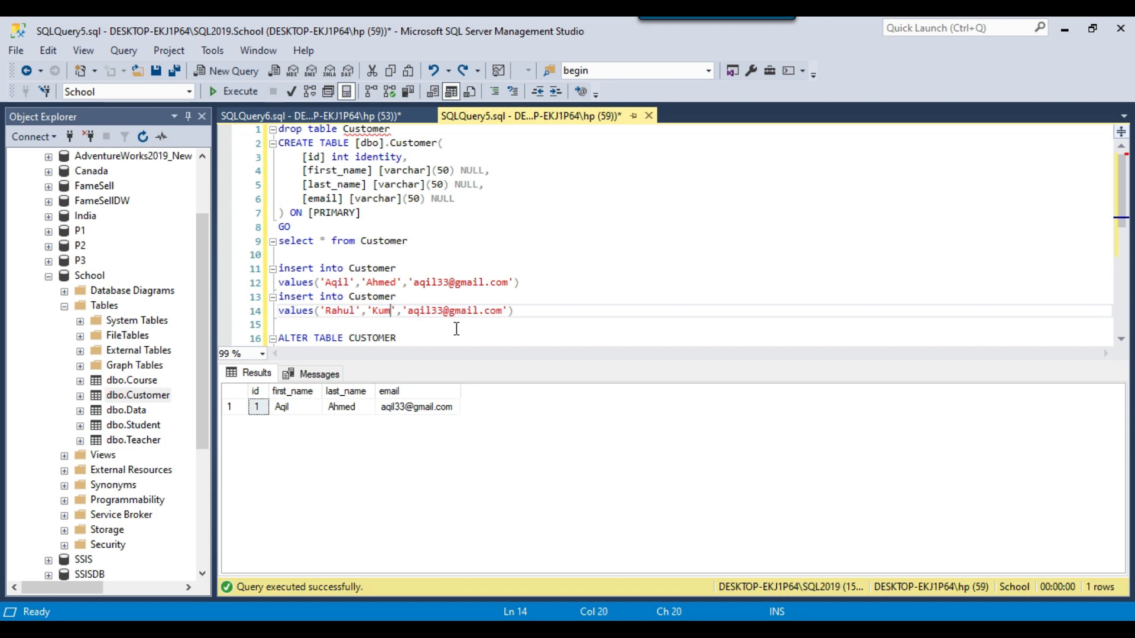
{"action": "type", "text": "ar"}
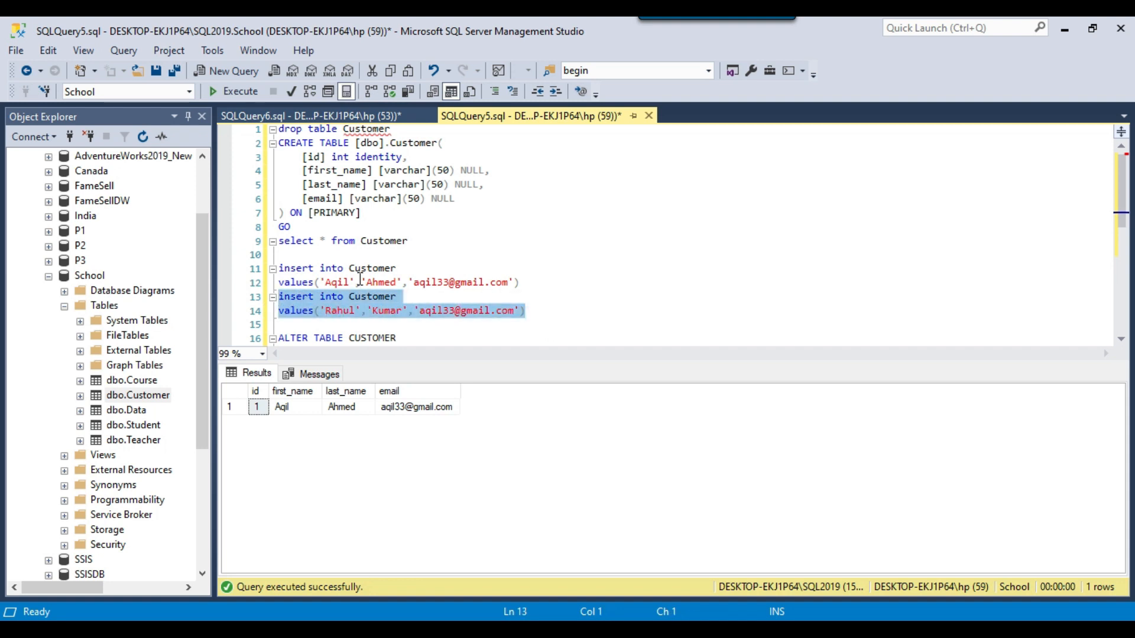
{"action": "mouse_move", "coordinate": [352, 161]}
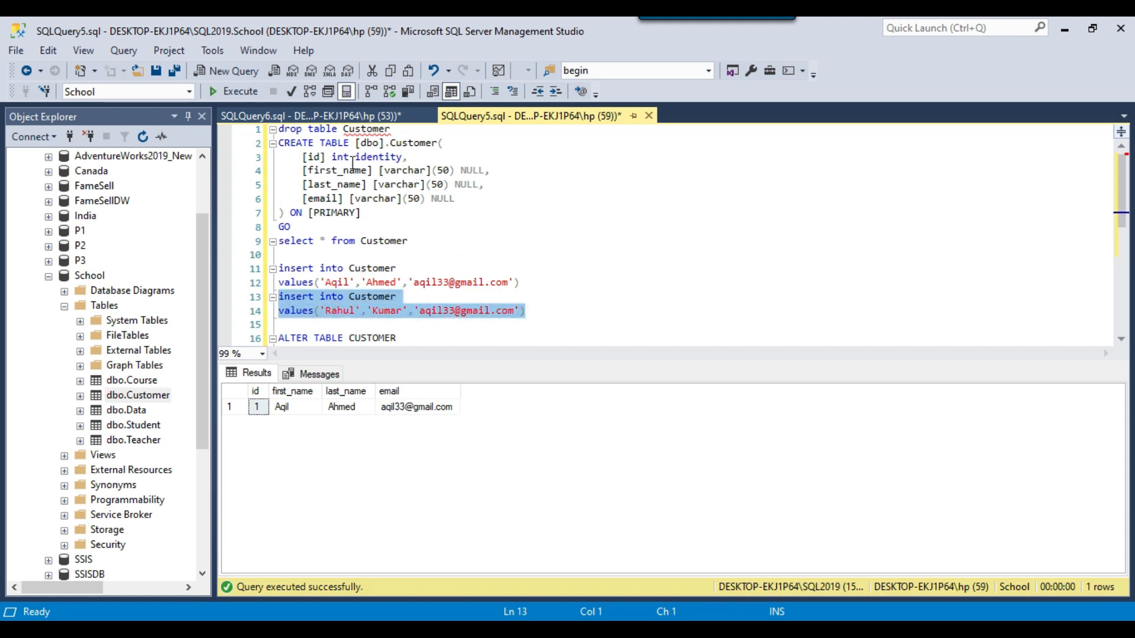
{"action": "left_click", "coordinate": [233, 91]}
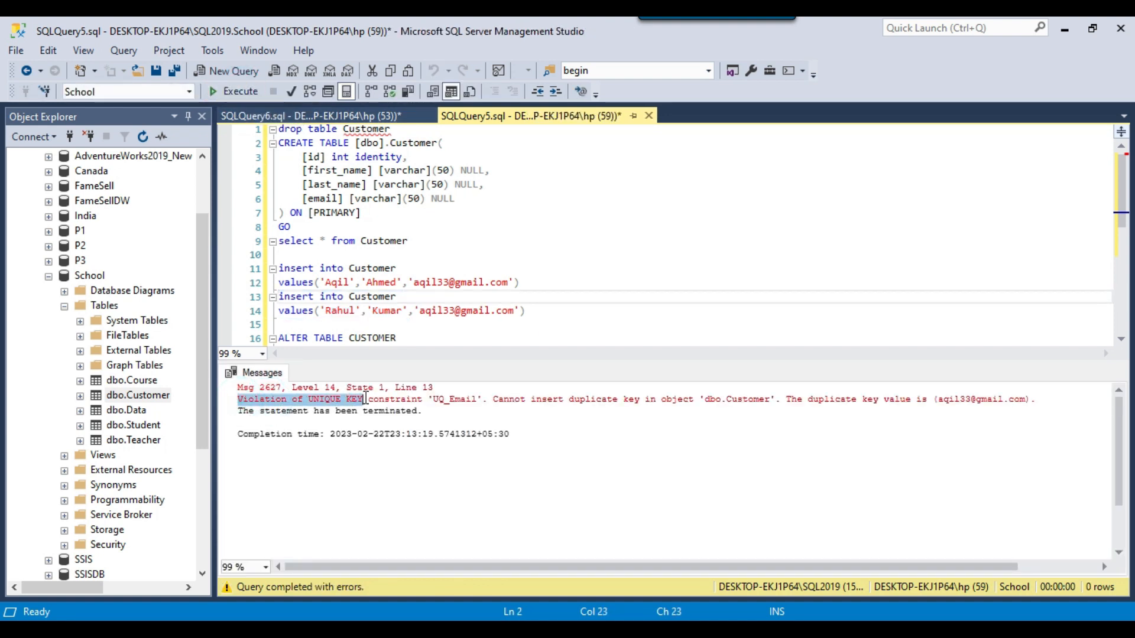
{"action": "left_click_drag", "start_coordinate": [365, 399], "coordinate": [484, 399]}
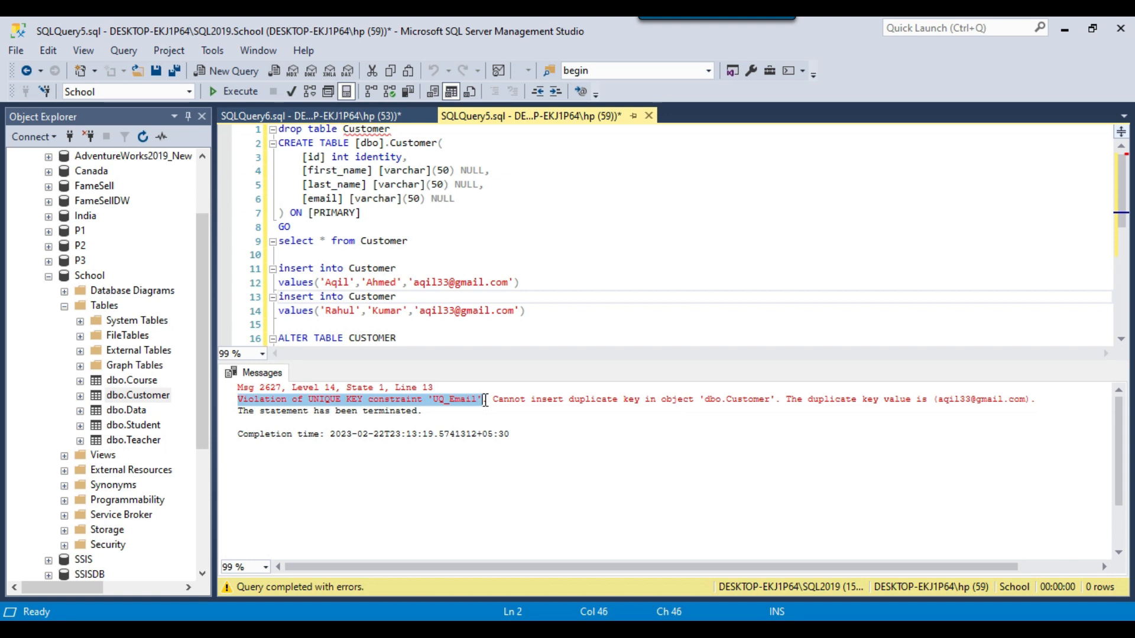
{"action": "left_click_drag", "start_coordinate": [486, 399], "coordinate": [610, 399]}
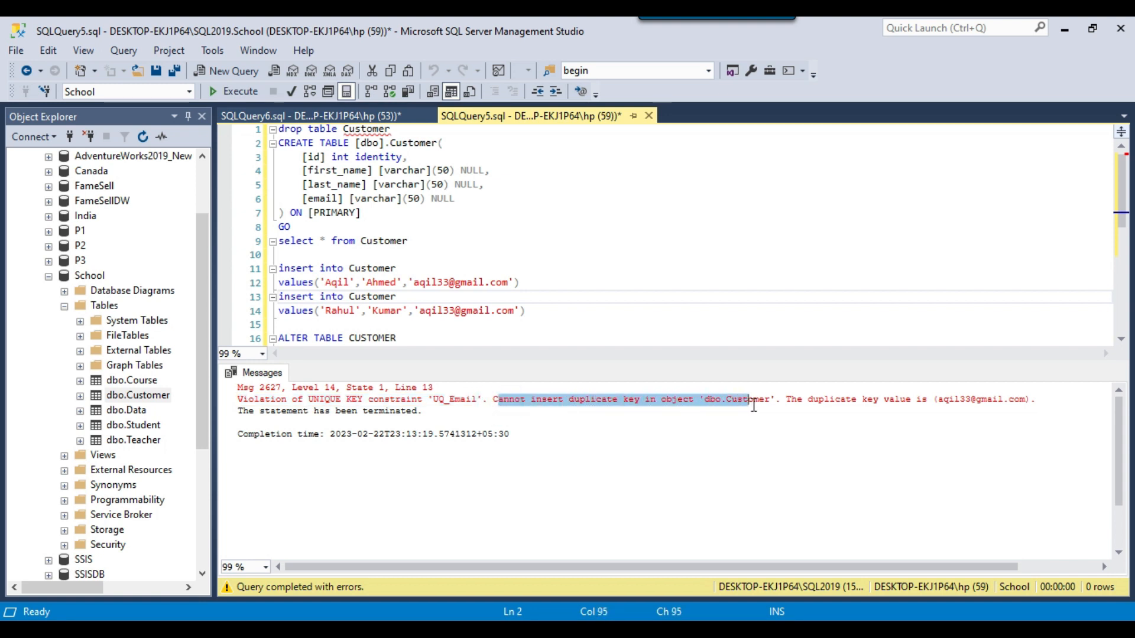
{"action": "left_click_drag", "start_coordinate": [752, 399], "coordinate": [948, 399]}
{"action": "type", "text": "4"}
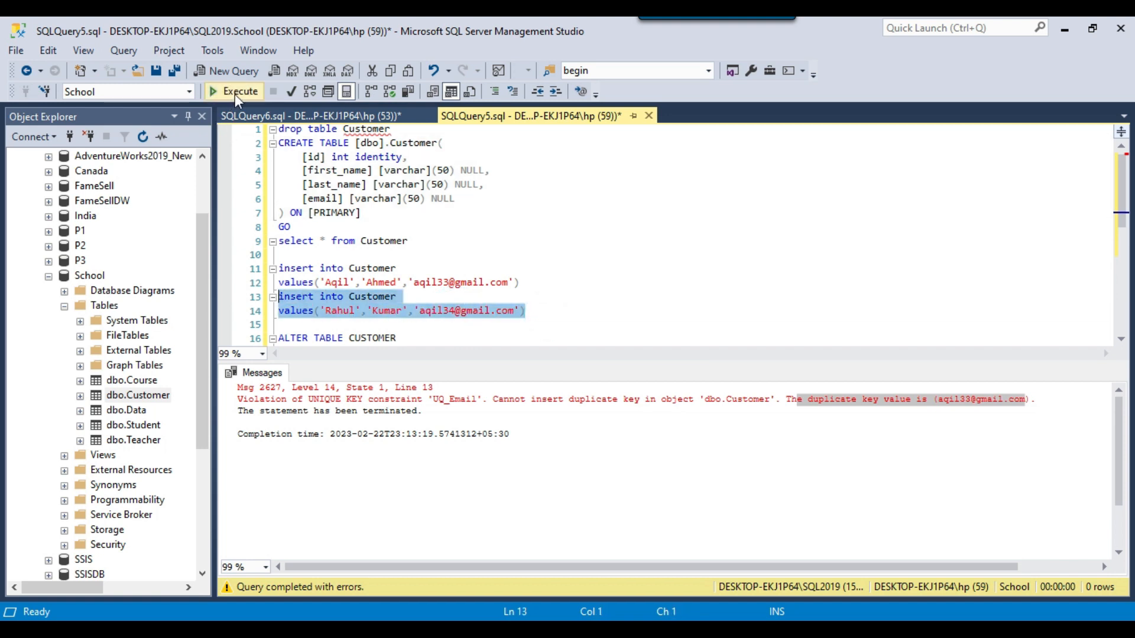
Run the corrected Rahul Kumar insert, then SELECT * to show both rows with distinct emails
{"action": "left_click", "coordinate": [234, 91]}
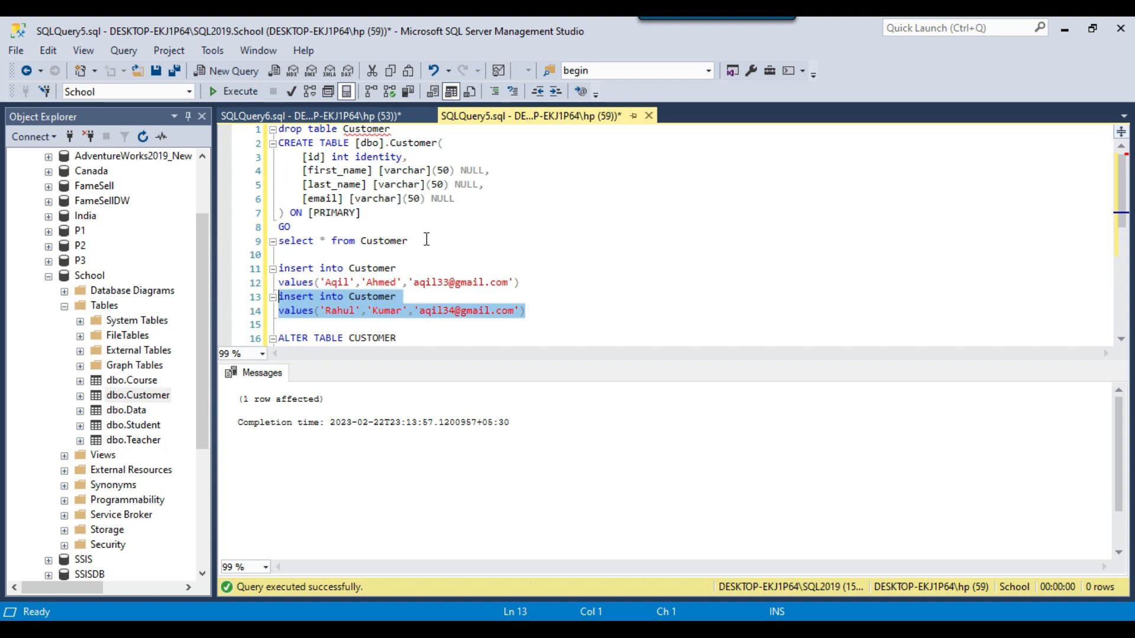
{"action": "left_click", "coordinate": [297, 241]}
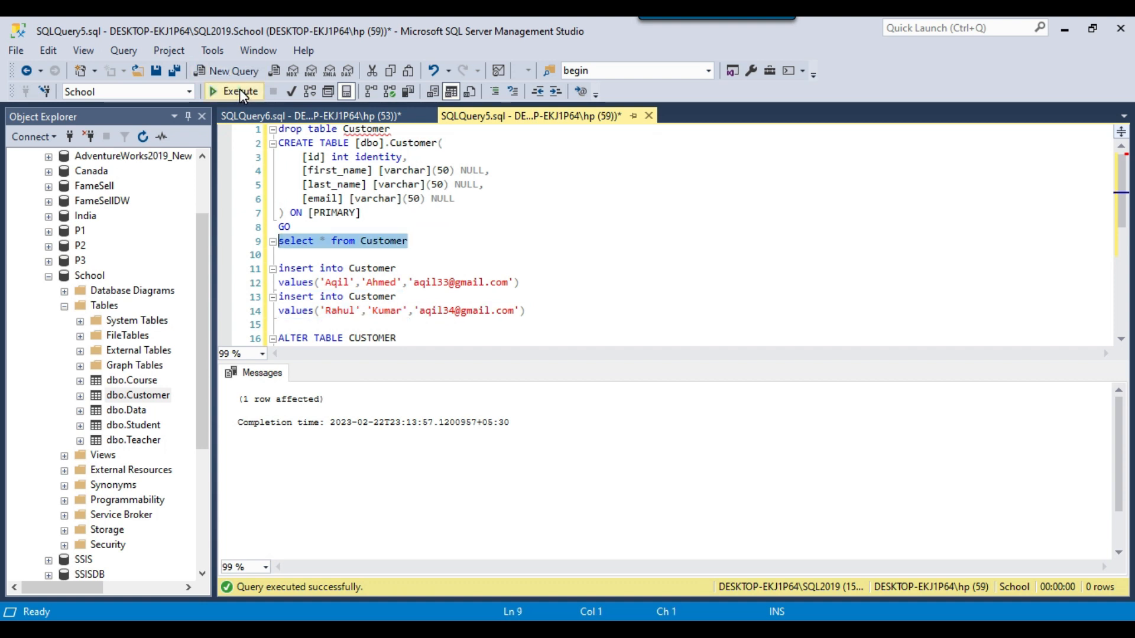
{"action": "left_click", "coordinate": [234, 91]}
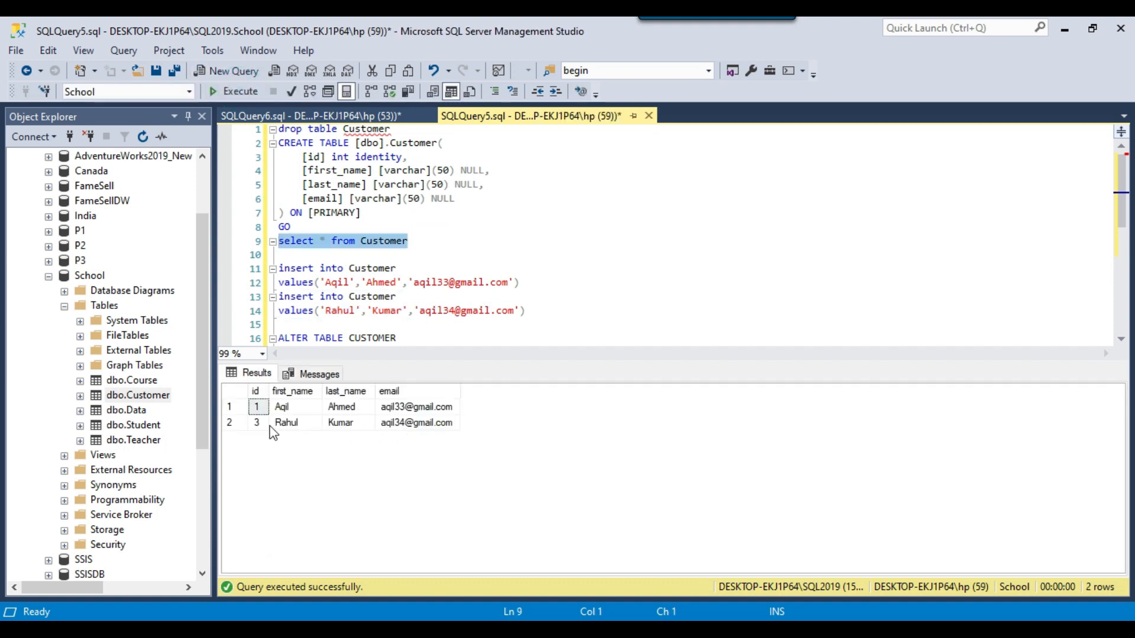
{"action": "left_click", "coordinate": [416, 423]}
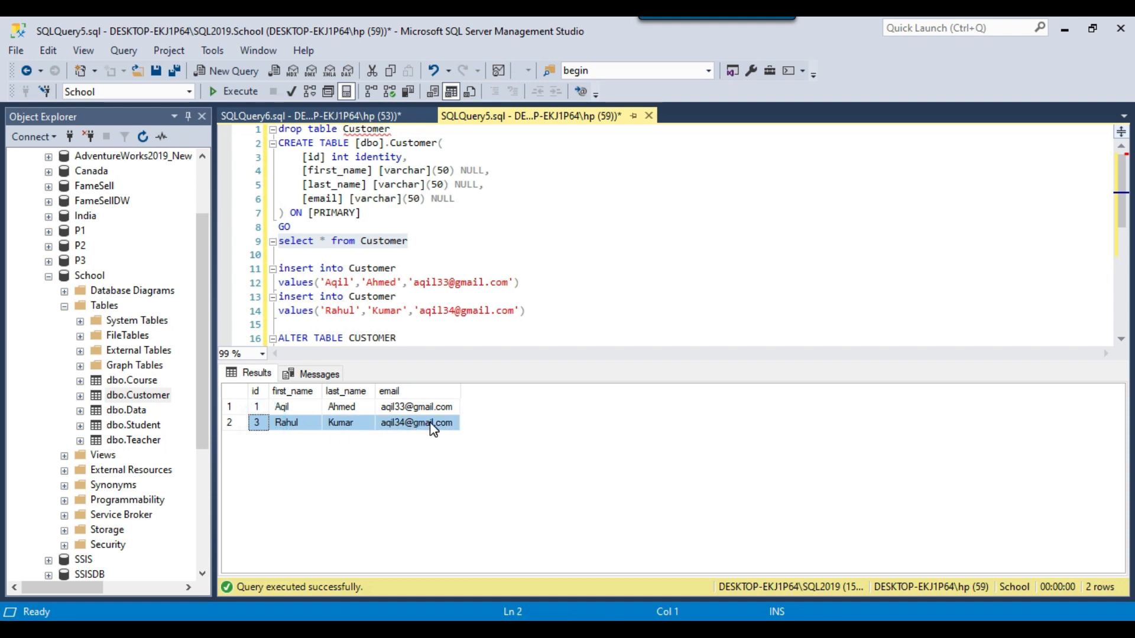
{"action": "left_click", "coordinate": [416, 423]}
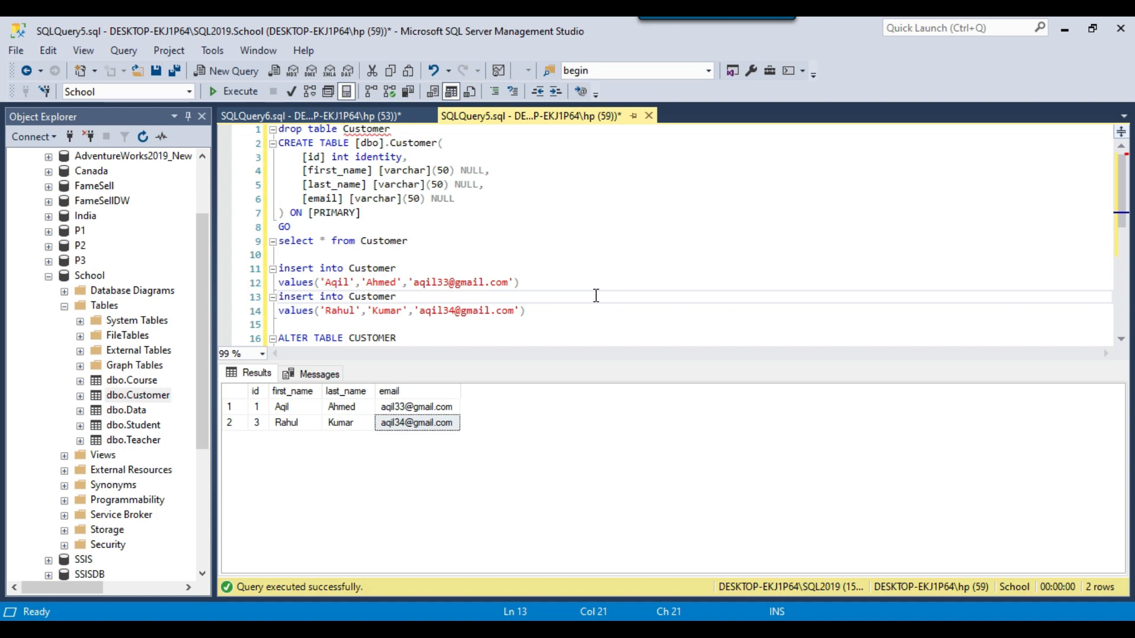
{"action": "left_click", "coordinate": [396, 297]}
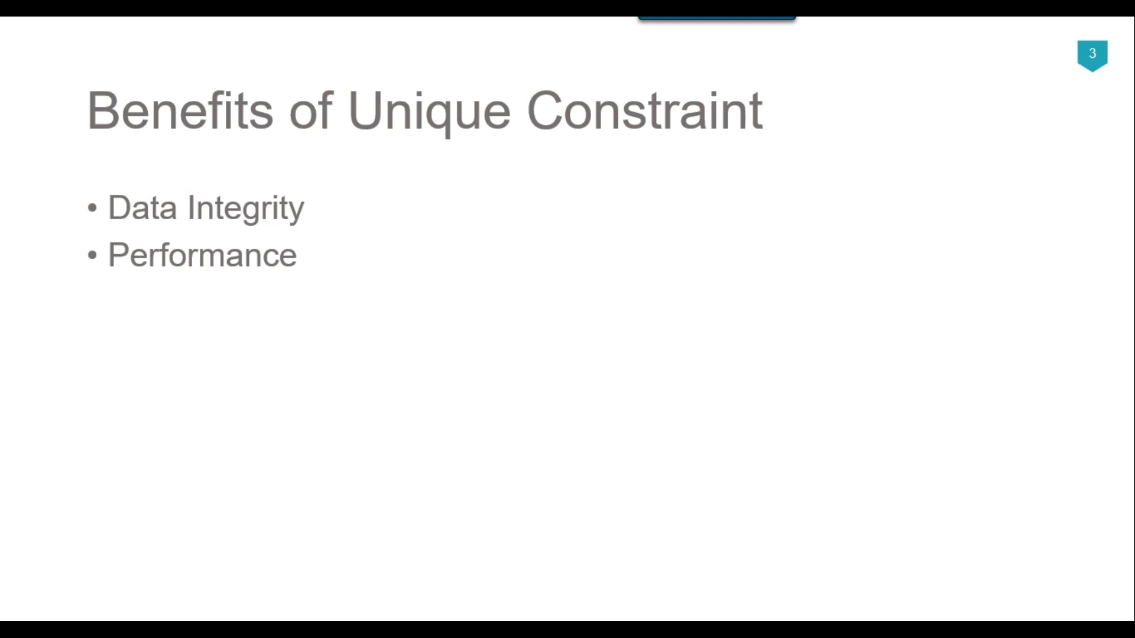
Advance the slide show to the closing Thank You slide
{"action": "key", "text": "Right"}
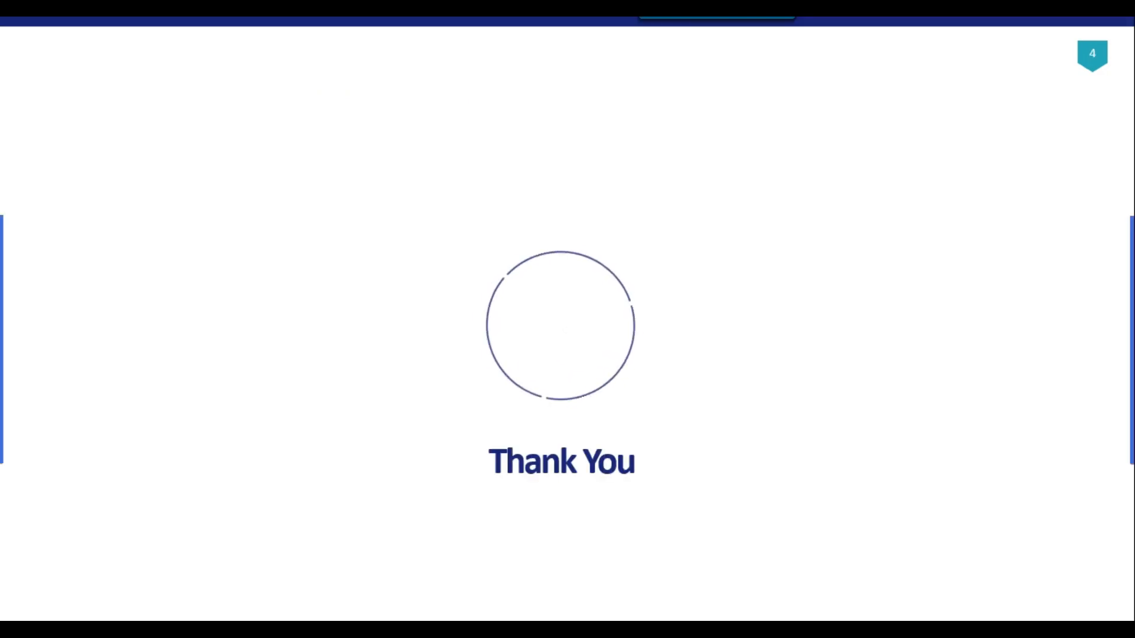